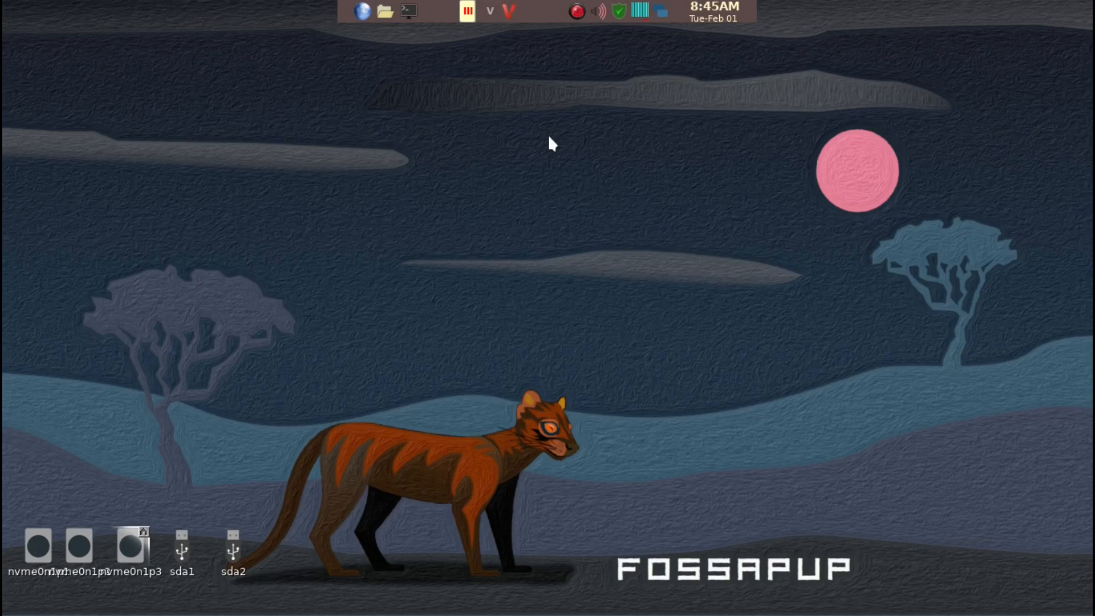
{"action": "mouse_move", "coordinate": [495, 147]}
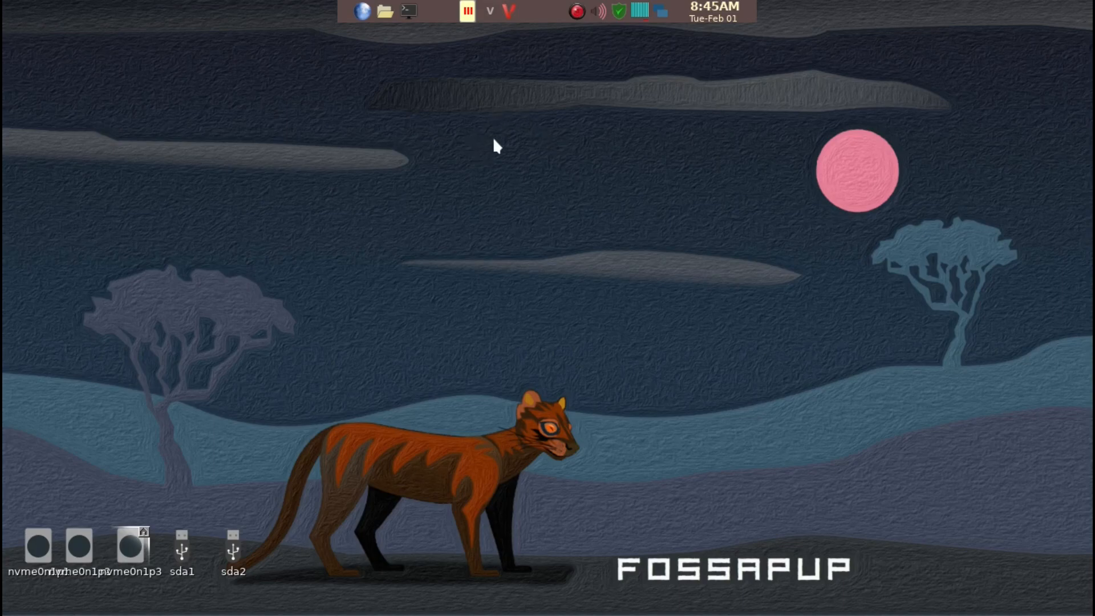
{"action": "mouse_move", "coordinate": [501, 137]}
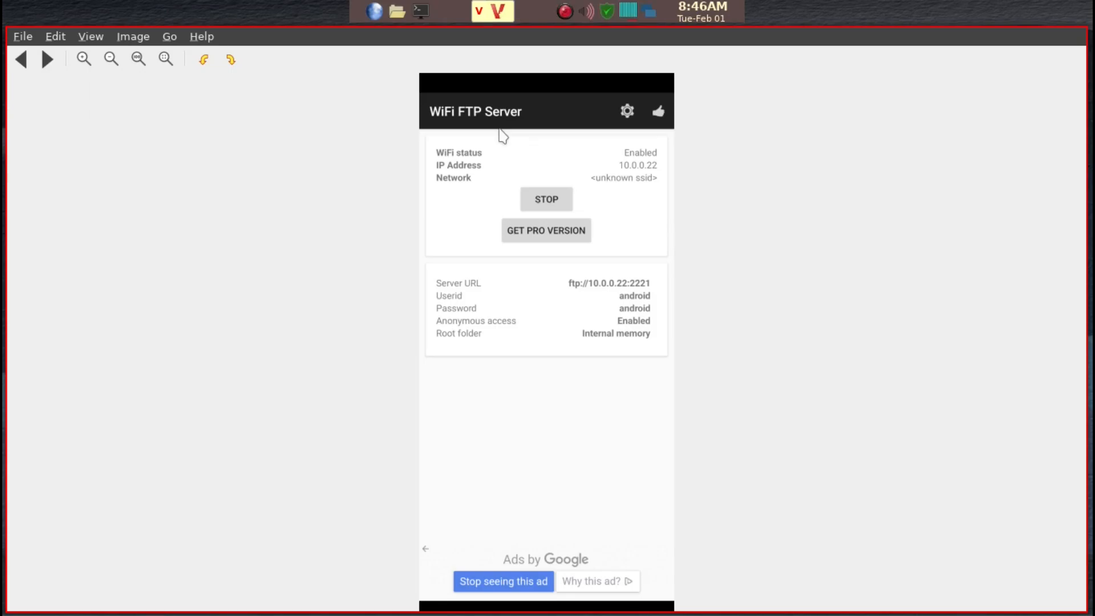
{"action": "mouse_move", "coordinate": [519, 124]}
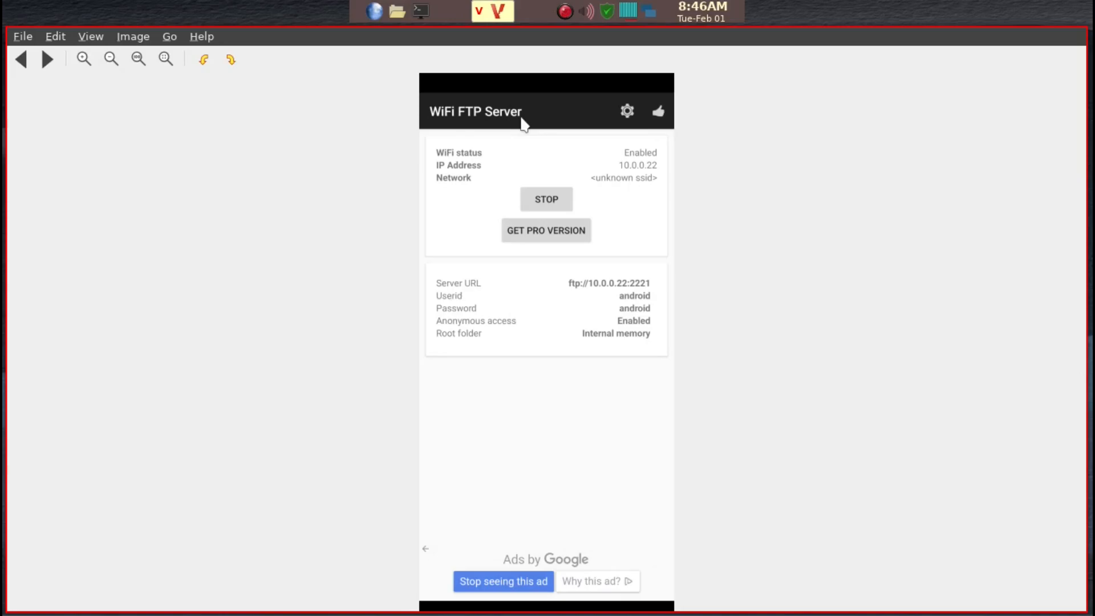
{"action": "mouse_move", "coordinate": [508, 113]}
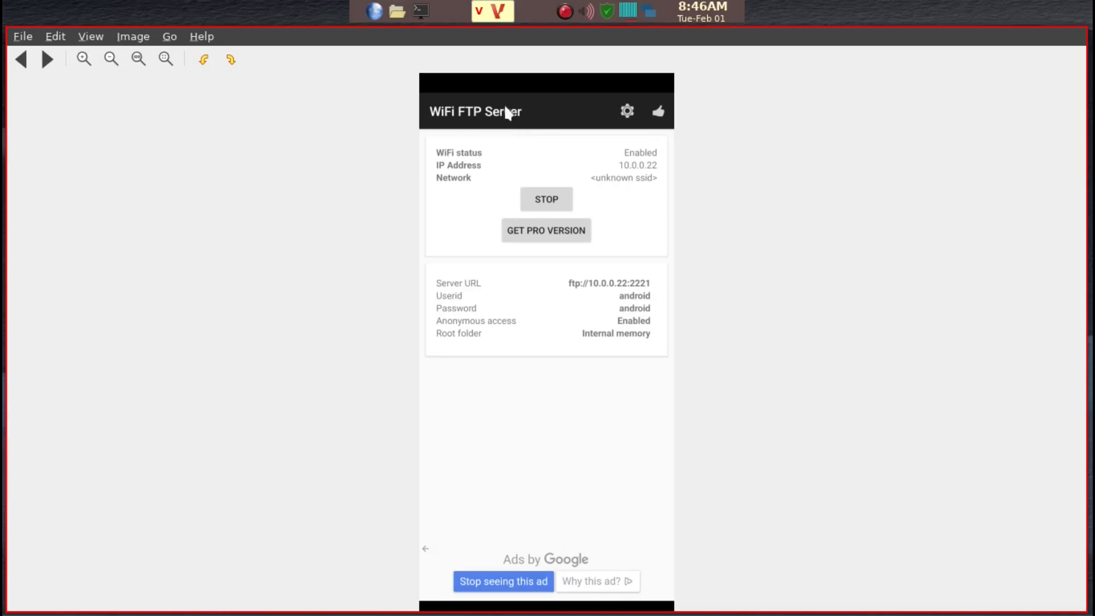
{"action": "mouse_move", "coordinate": [529, 134]}
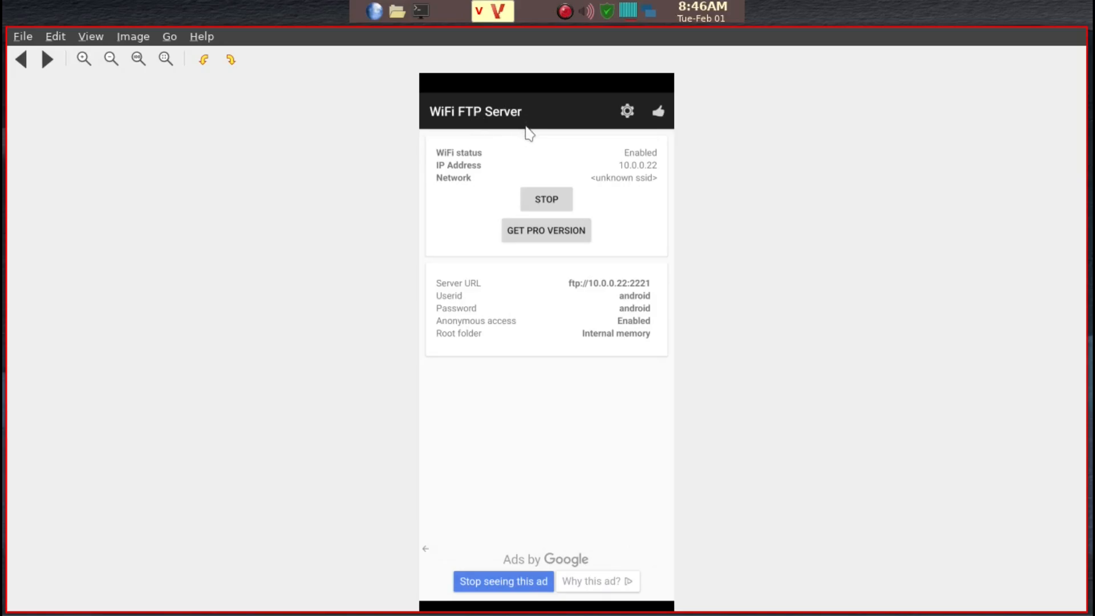
{"action": "mouse_move", "coordinate": [588, 376]}
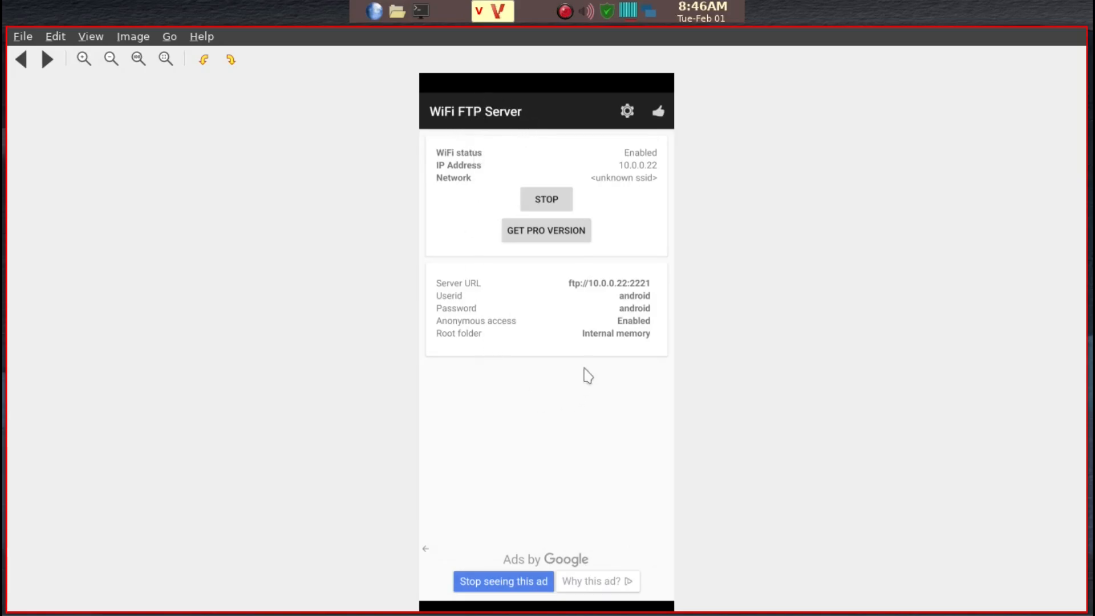
{"action": "mouse_move", "coordinate": [569, 155]}
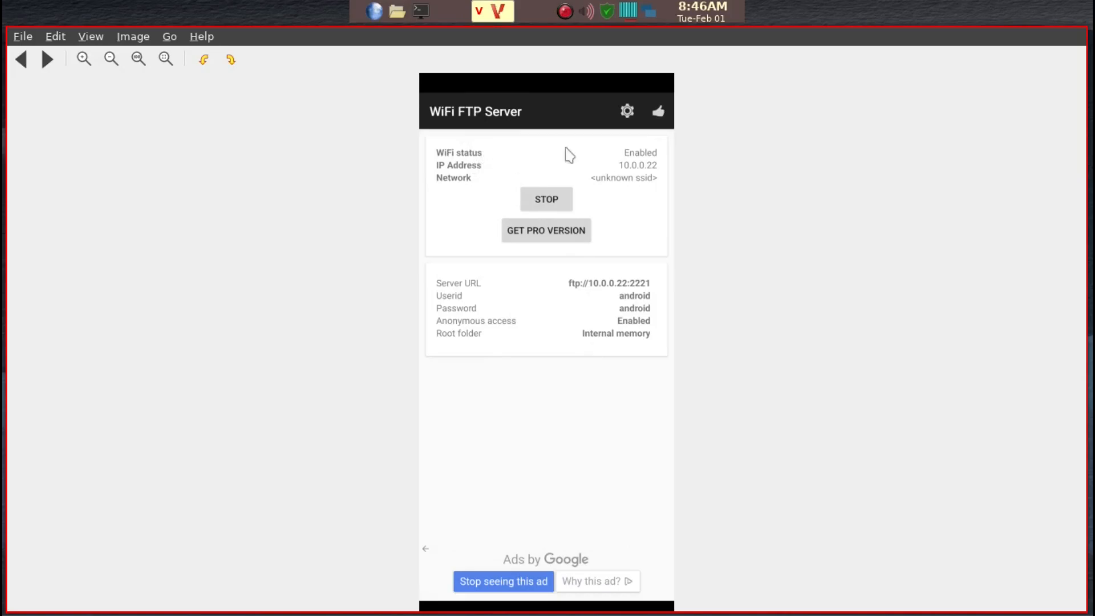
{"action": "mouse_move", "coordinate": [569, 209]}
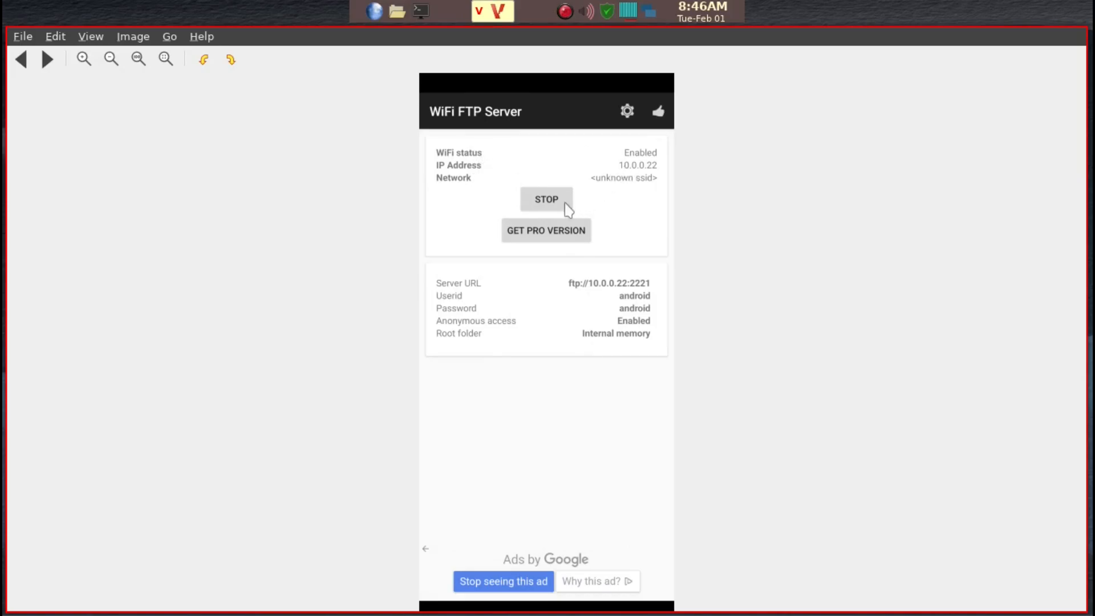
{"action": "mouse_move", "coordinate": [564, 211]}
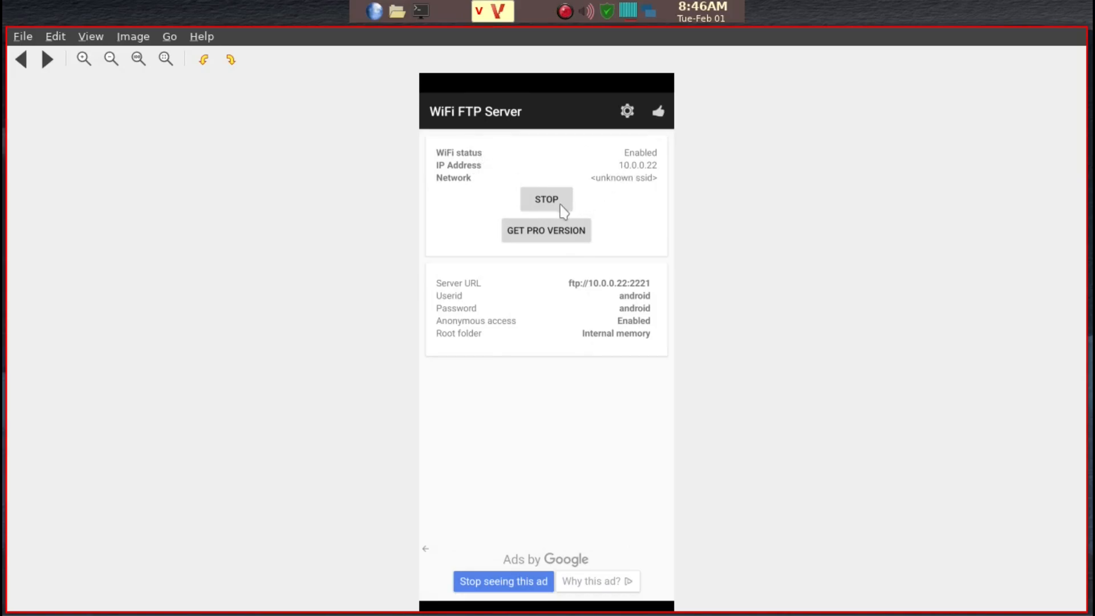
Step: Advance past the stopped-server screenshot to the restarted server showing its ftp address and login
{"action": "left_click", "coordinate": [546, 199]}
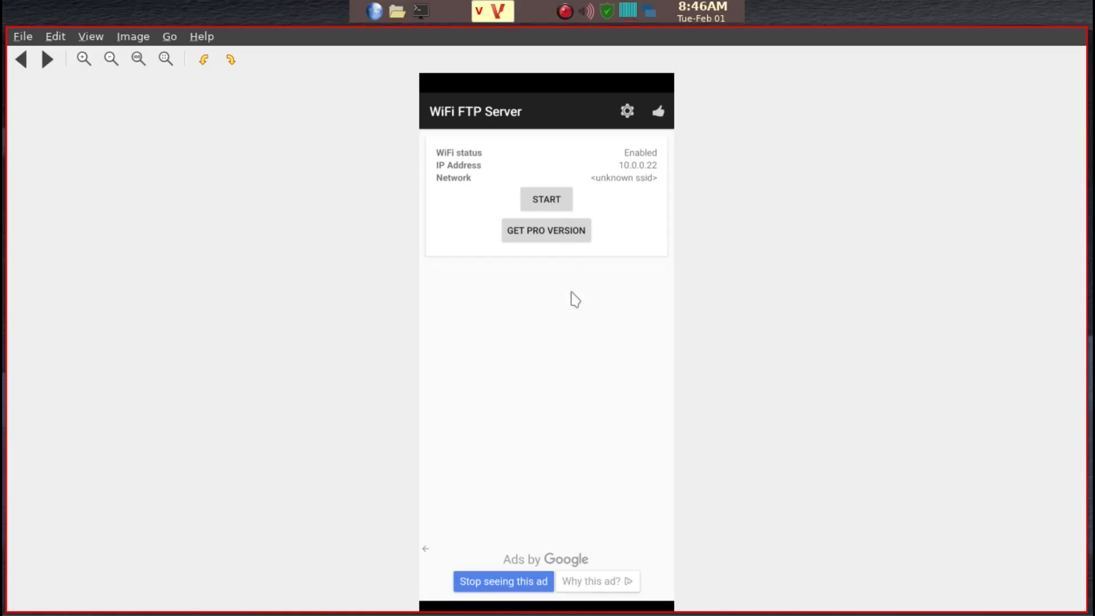
{"action": "mouse_move", "coordinate": [700, 275]}
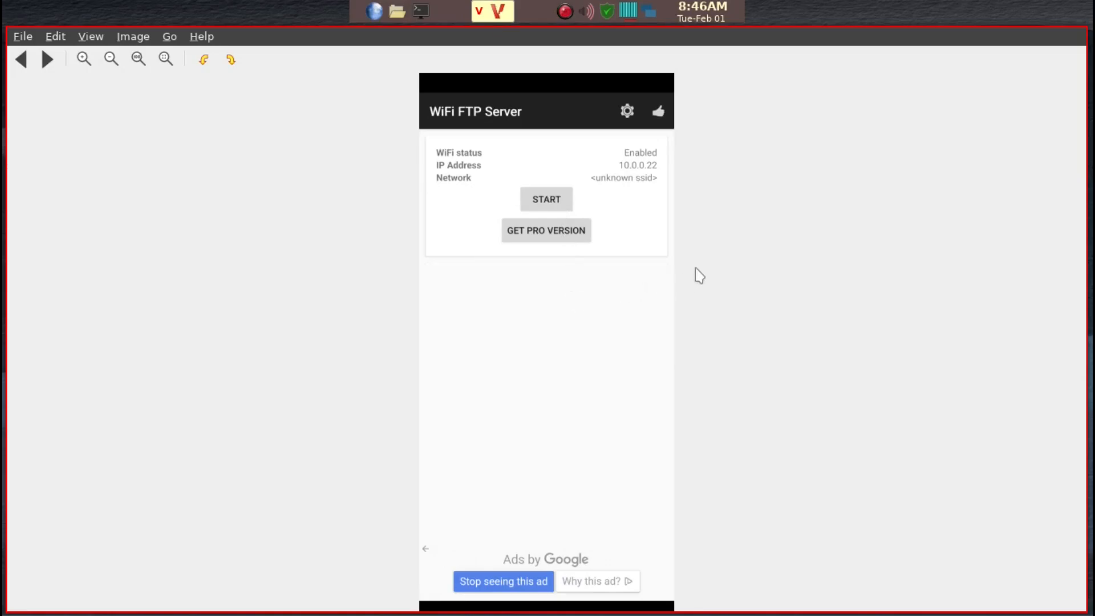
{"action": "mouse_move", "coordinate": [636, 162]}
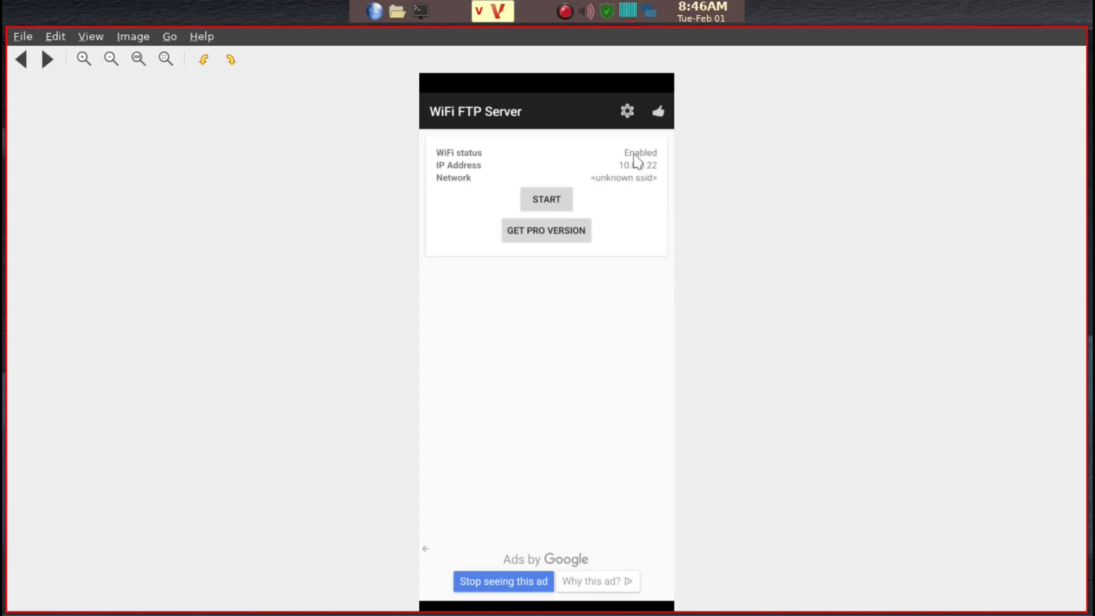
{"action": "mouse_move", "coordinate": [594, 274]}
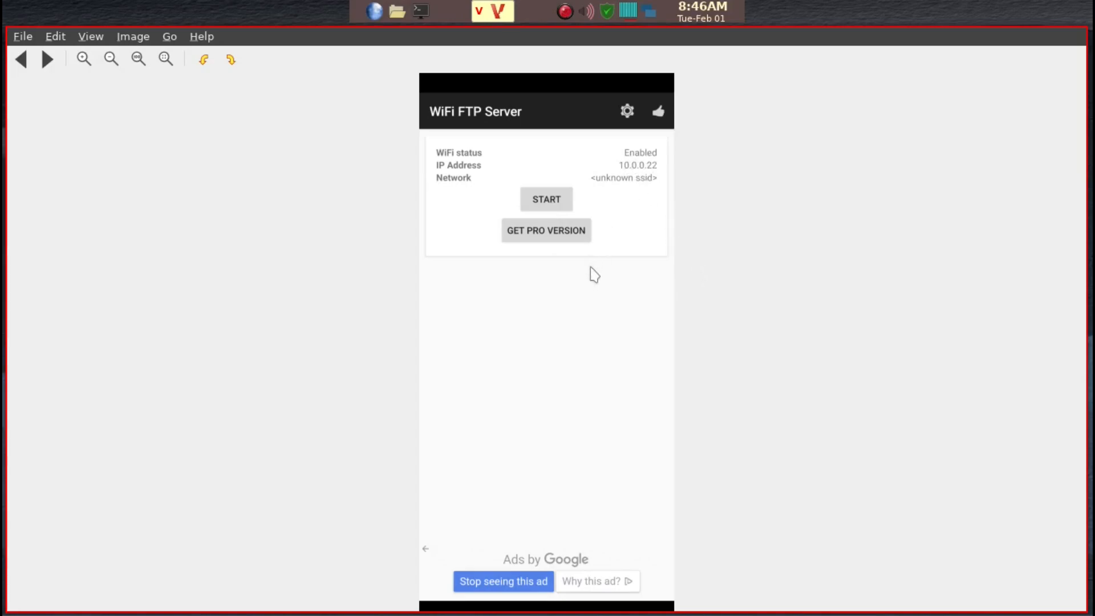
{"action": "mouse_move", "coordinate": [548, 199]}
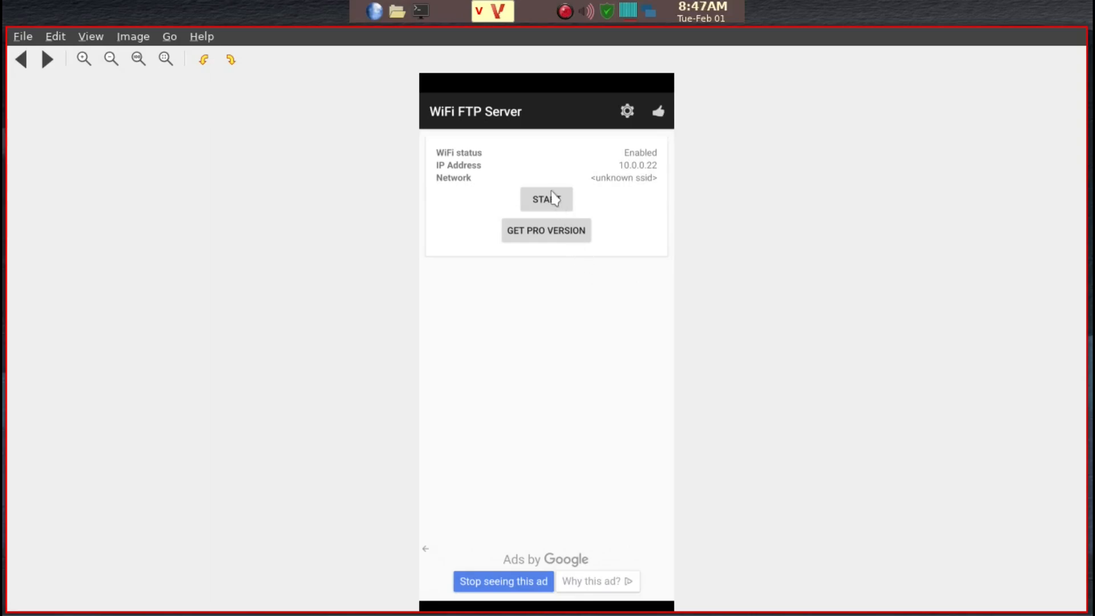
{"action": "mouse_move", "coordinate": [550, 201]}
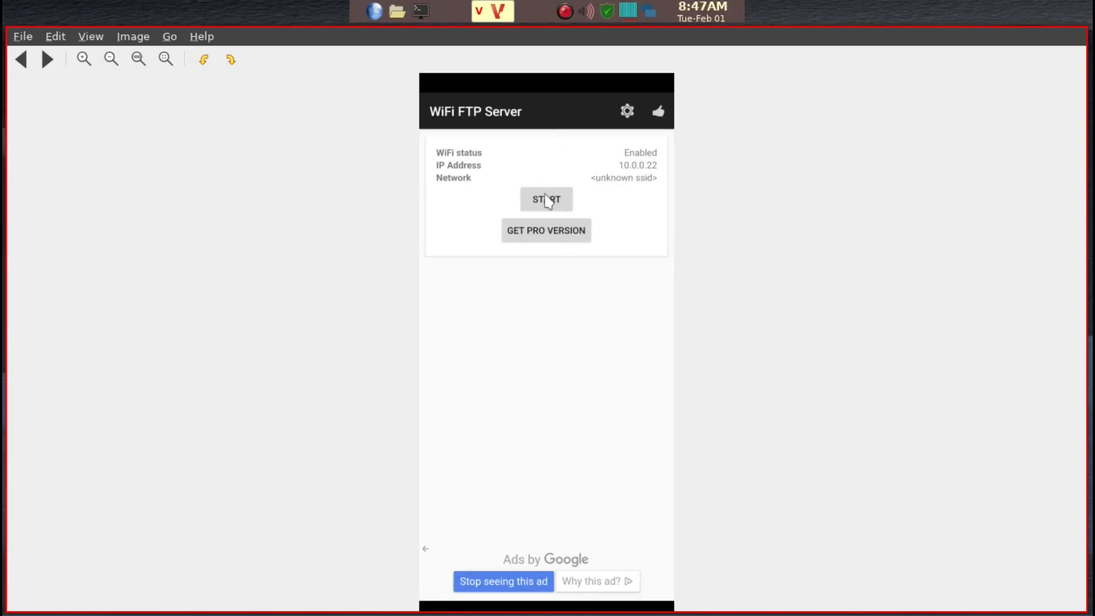
{"action": "mouse_move", "coordinate": [551, 206]}
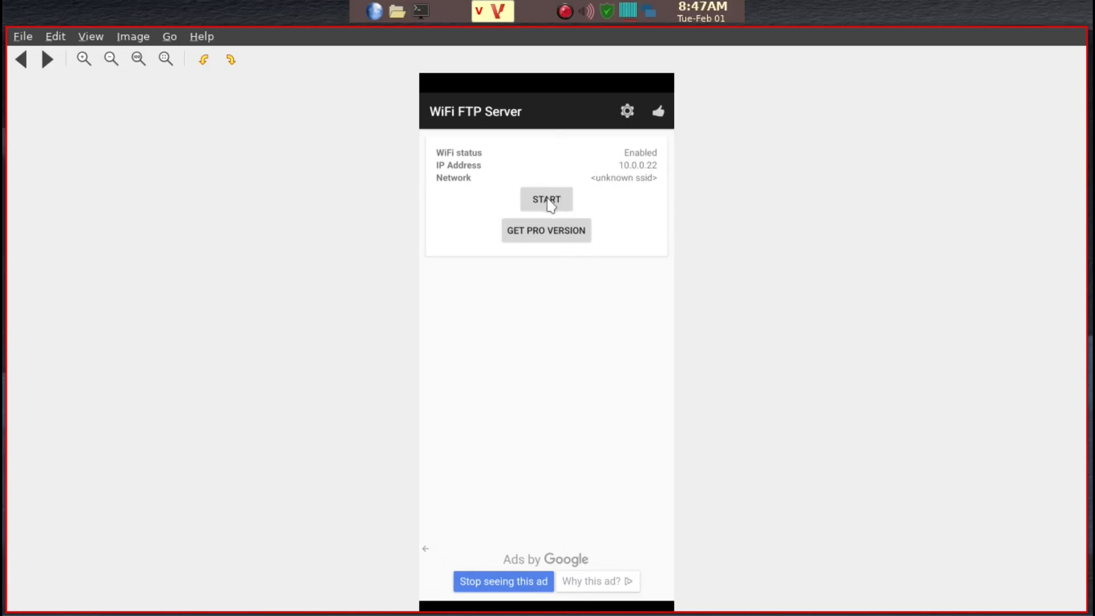
{"action": "left_click", "coordinate": [545, 199]}
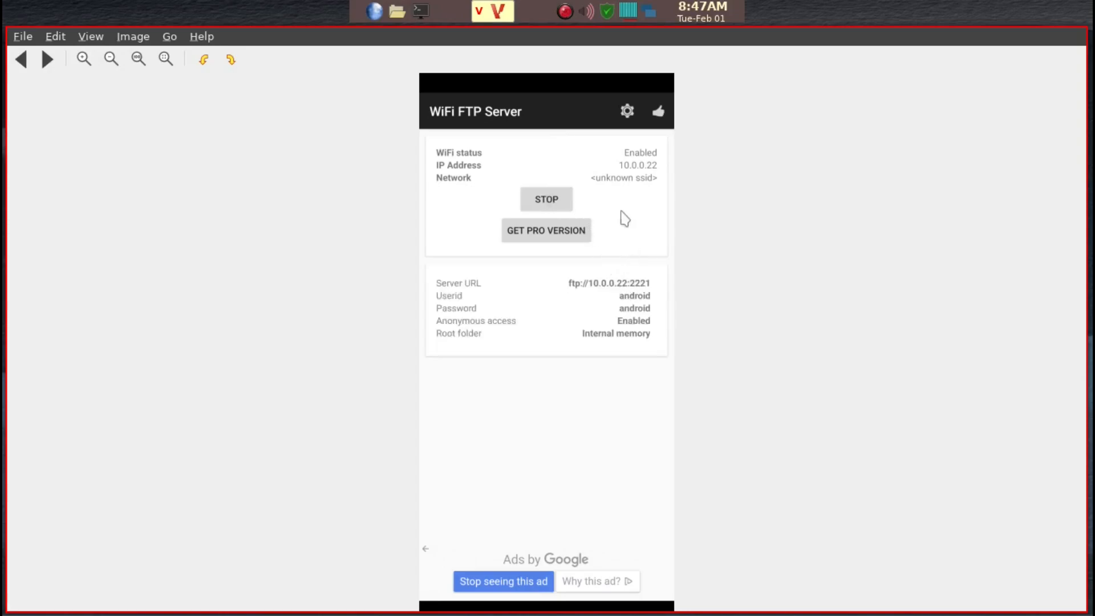
{"action": "mouse_move", "coordinate": [638, 283]}
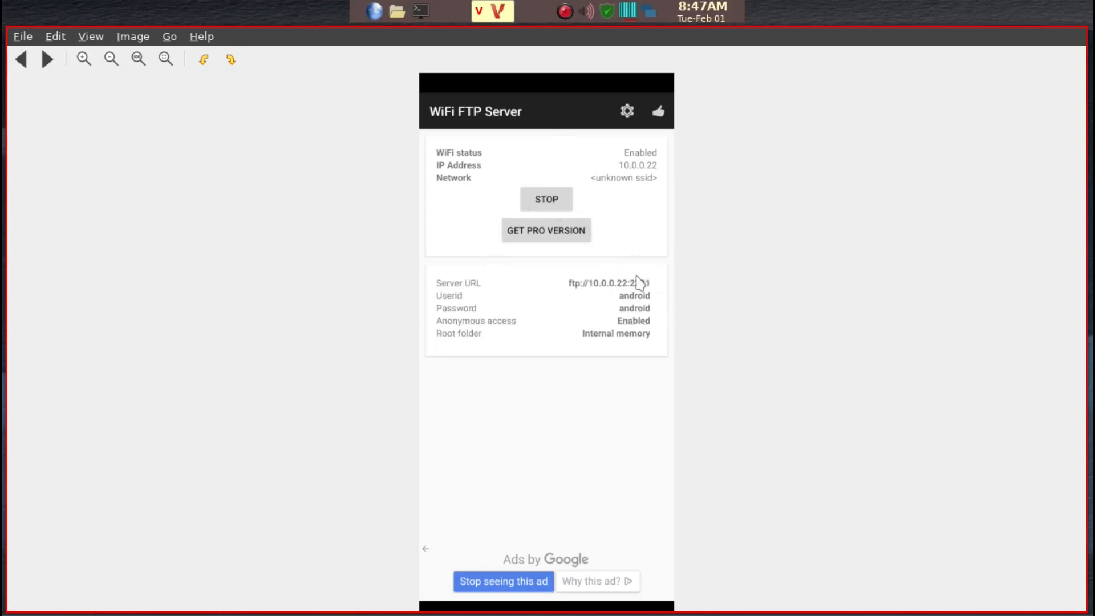
{"action": "mouse_move", "coordinate": [635, 287]}
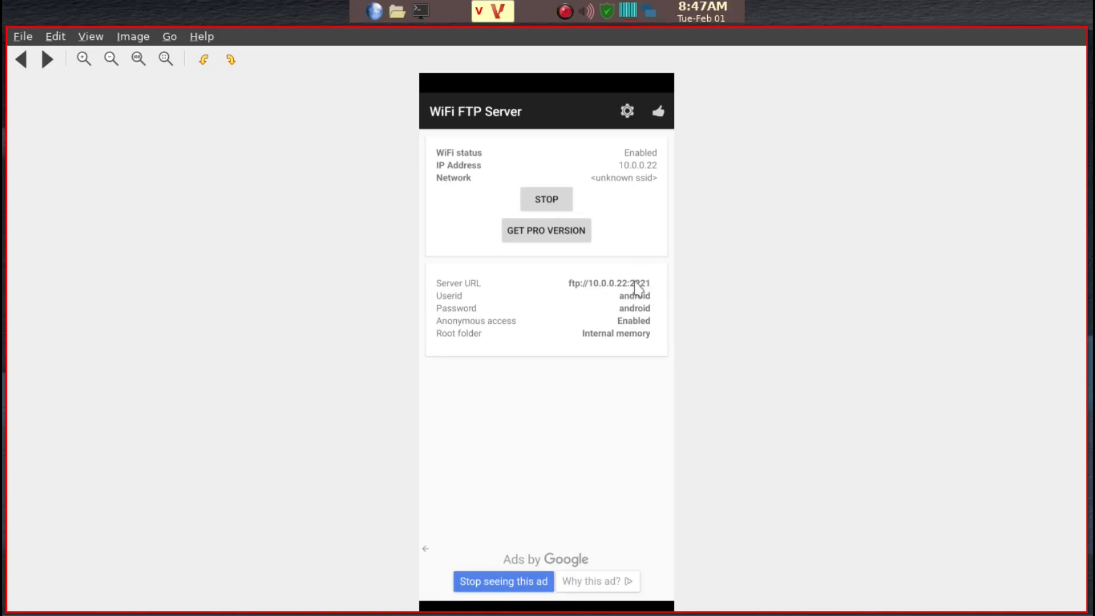
{"action": "mouse_move", "coordinate": [637, 292]}
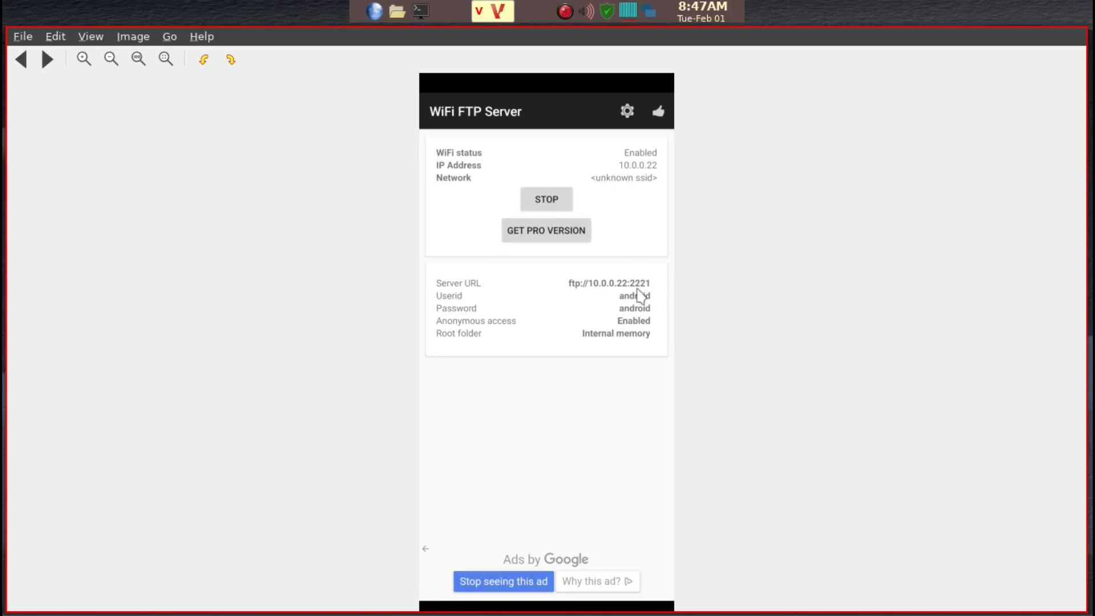
{"action": "mouse_move", "coordinate": [615, 306]}
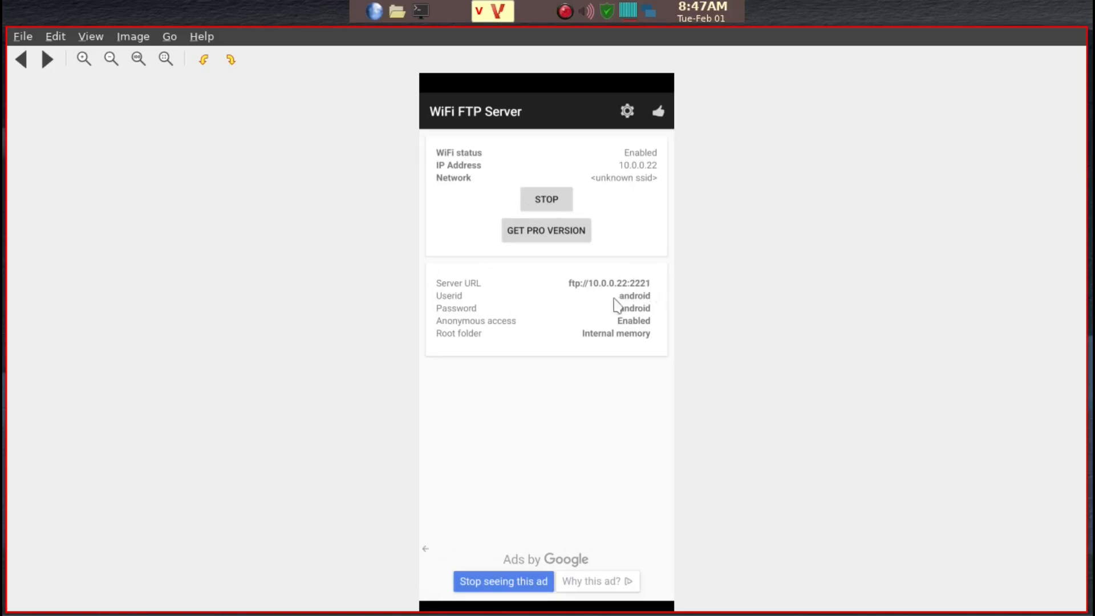
{"action": "mouse_move", "coordinate": [631, 318]}
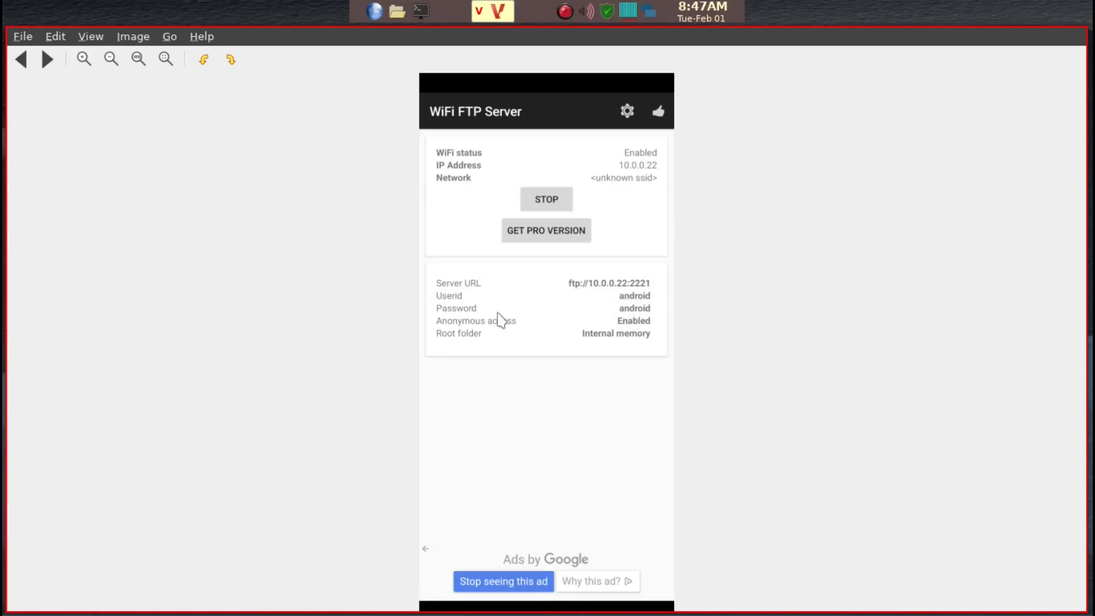
{"action": "mouse_move", "coordinate": [485, 340]}
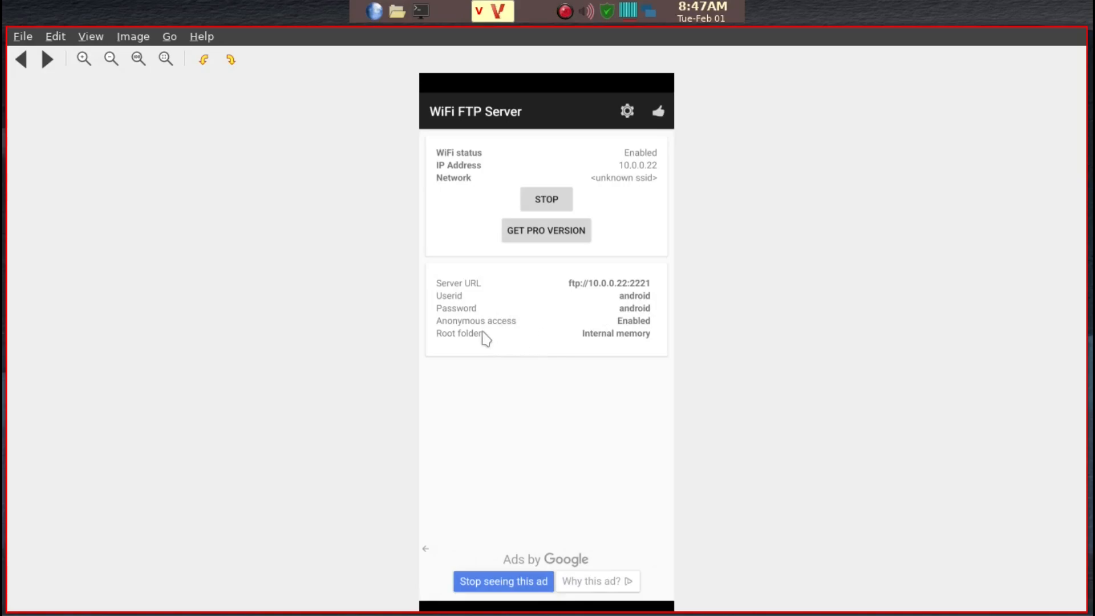
{"action": "mouse_move", "coordinate": [647, 327]}
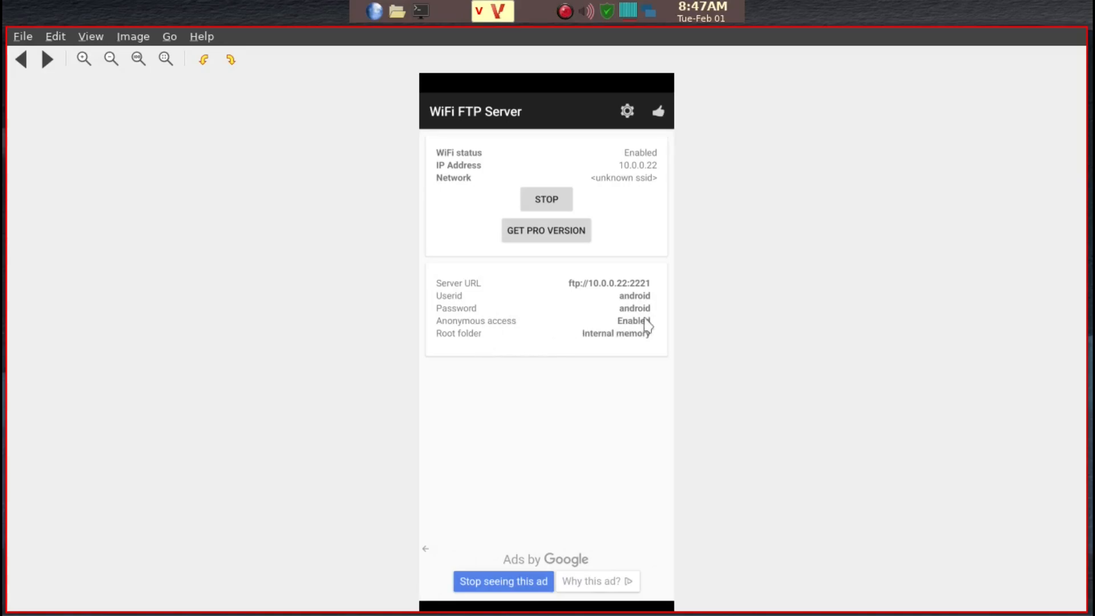
{"action": "mouse_move", "coordinate": [649, 328]}
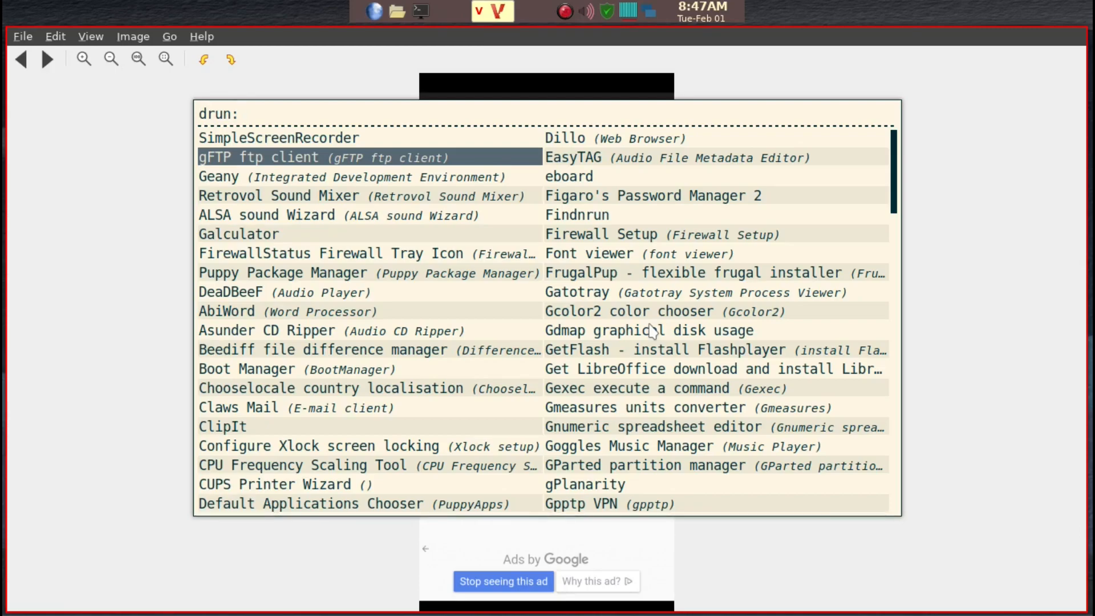
Step: Launch 'gFTP ftp client' from the rofi drun list
{"action": "left_click", "coordinate": [244, 113]}
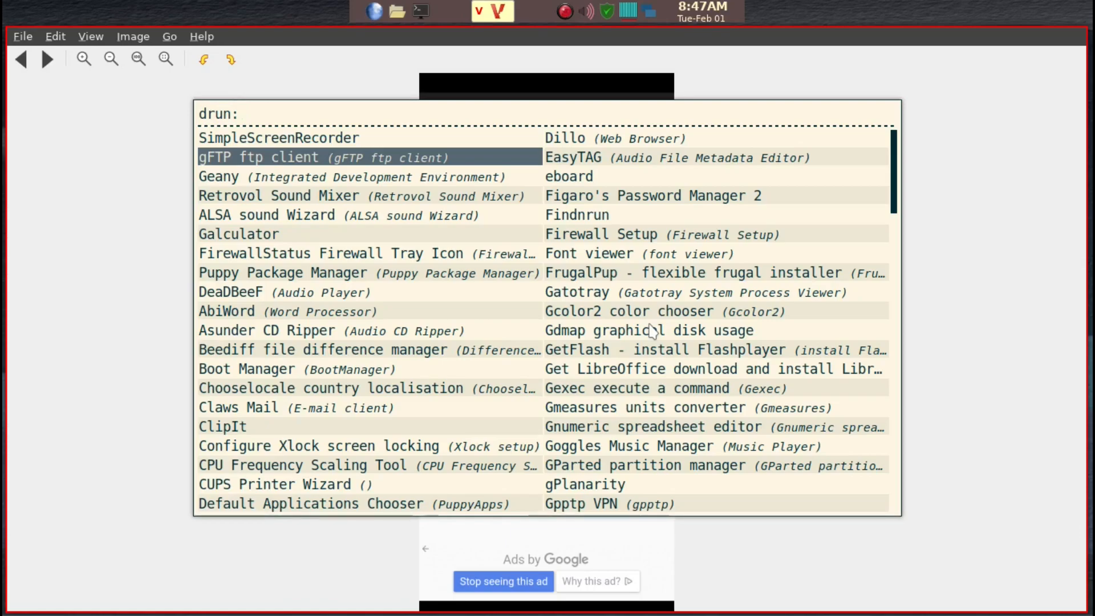
{"action": "left_click", "coordinate": [244, 113]}
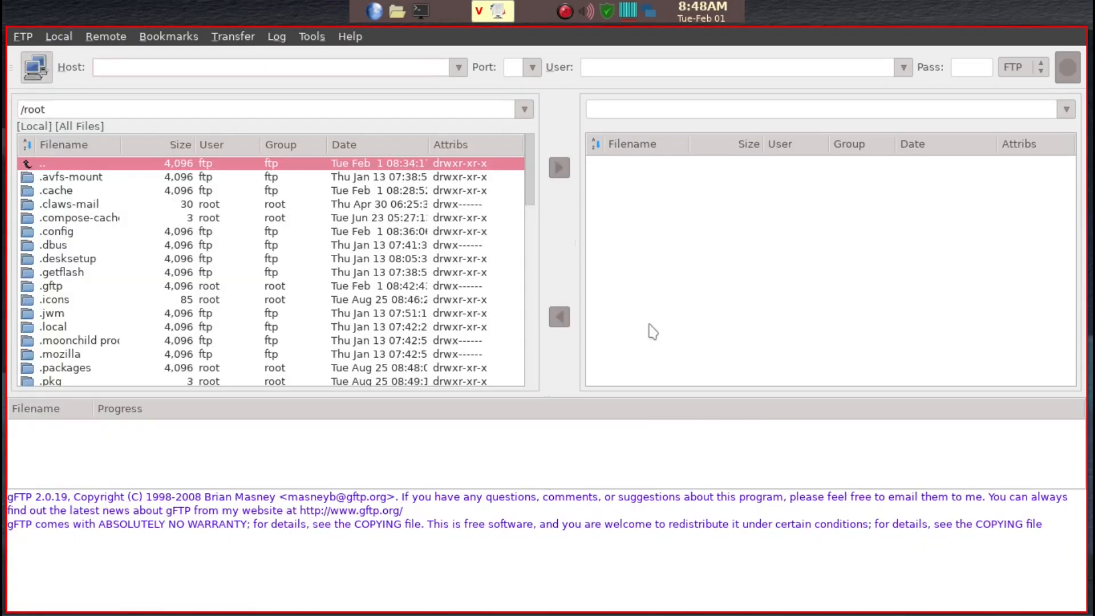
{"action": "left_click", "coordinate": [273, 67]}
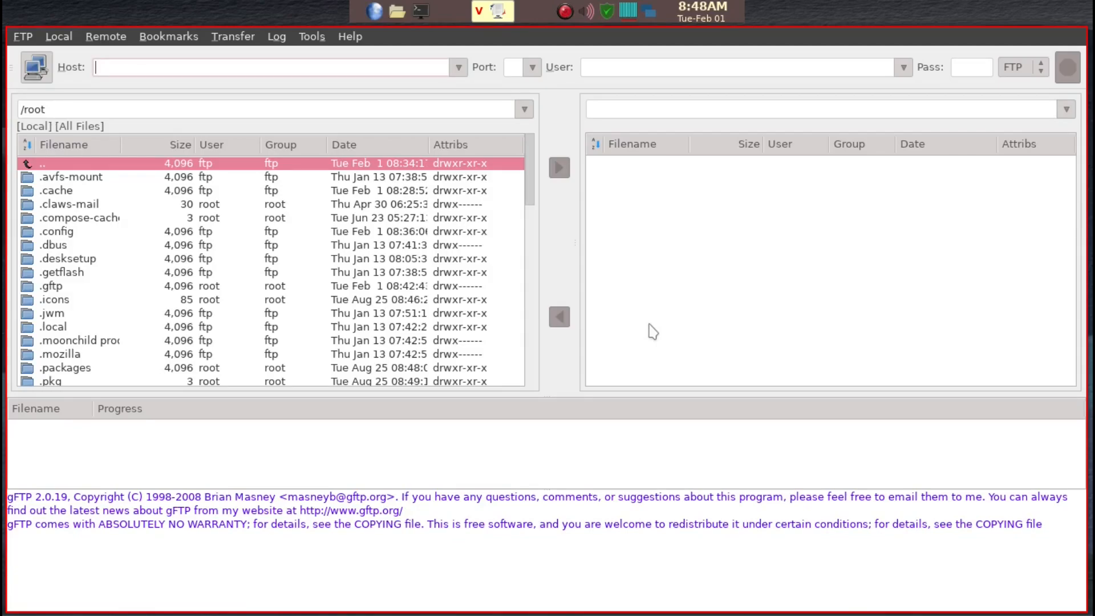
{"action": "mouse_move", "coordinate": [333, 236]}
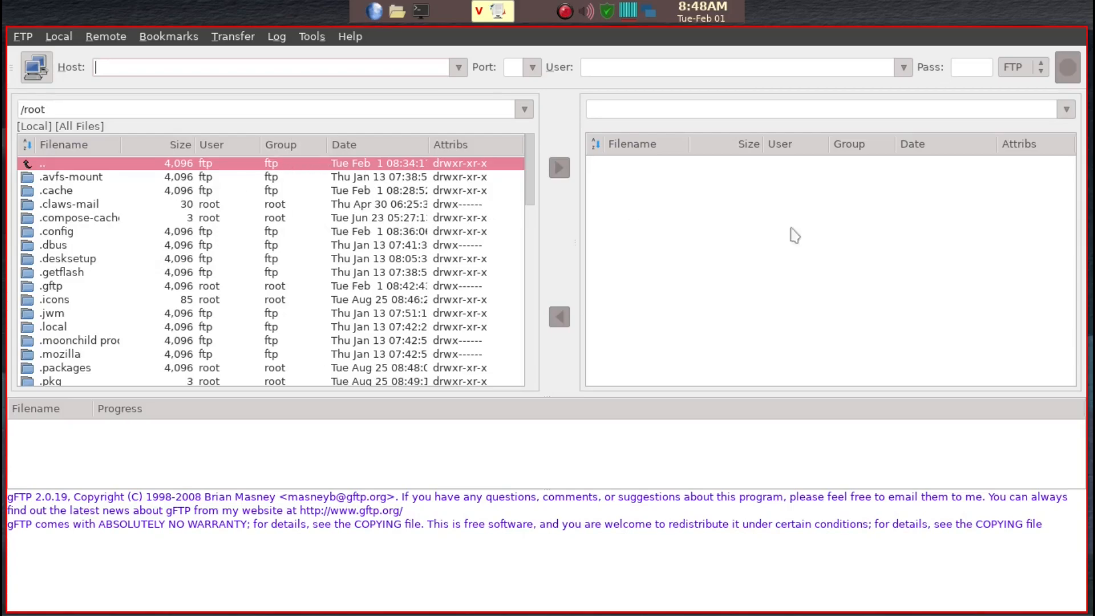
{"action": "mouse_move", "coordinate": [856, 211]}
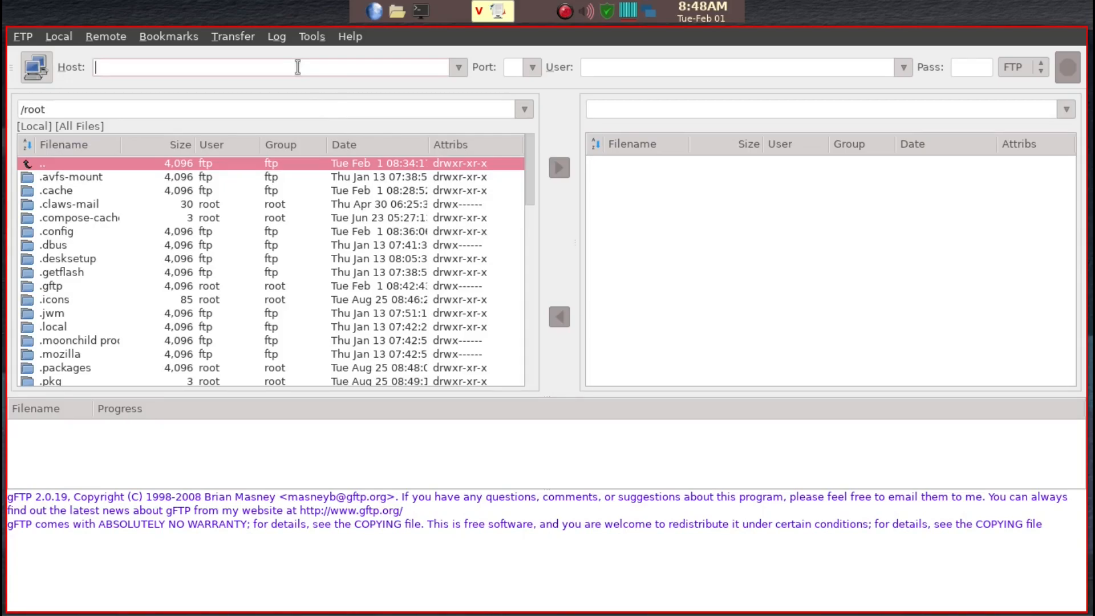
{"action": "mouse_move", "coordinate": [133, 66]}
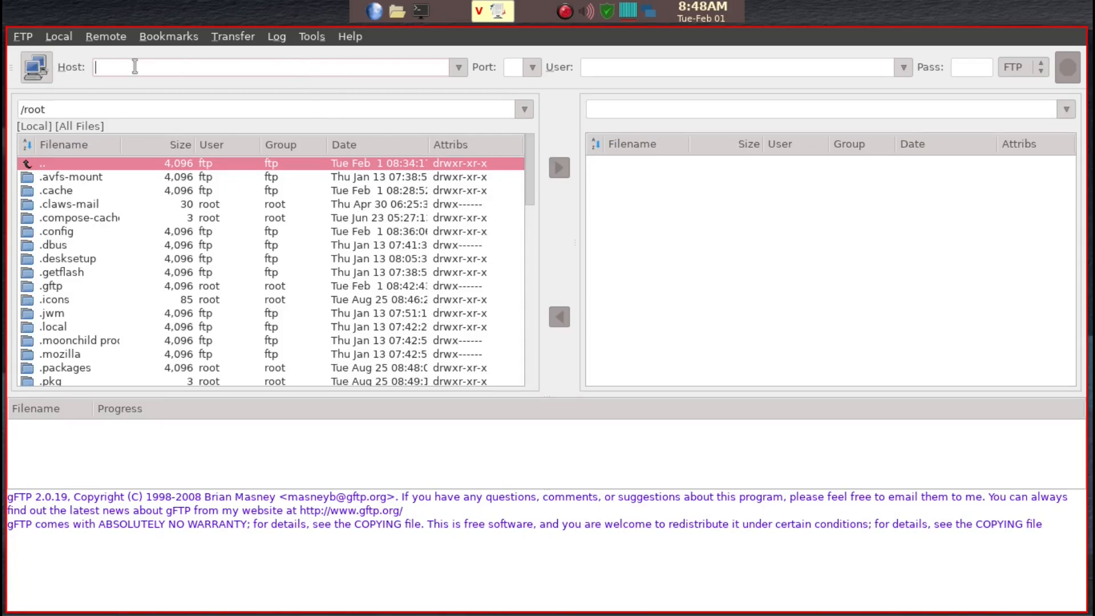
Step: Enter host 10.0.0.22 and begin entering the port
{"action": "type", "text": "10.0.0."}
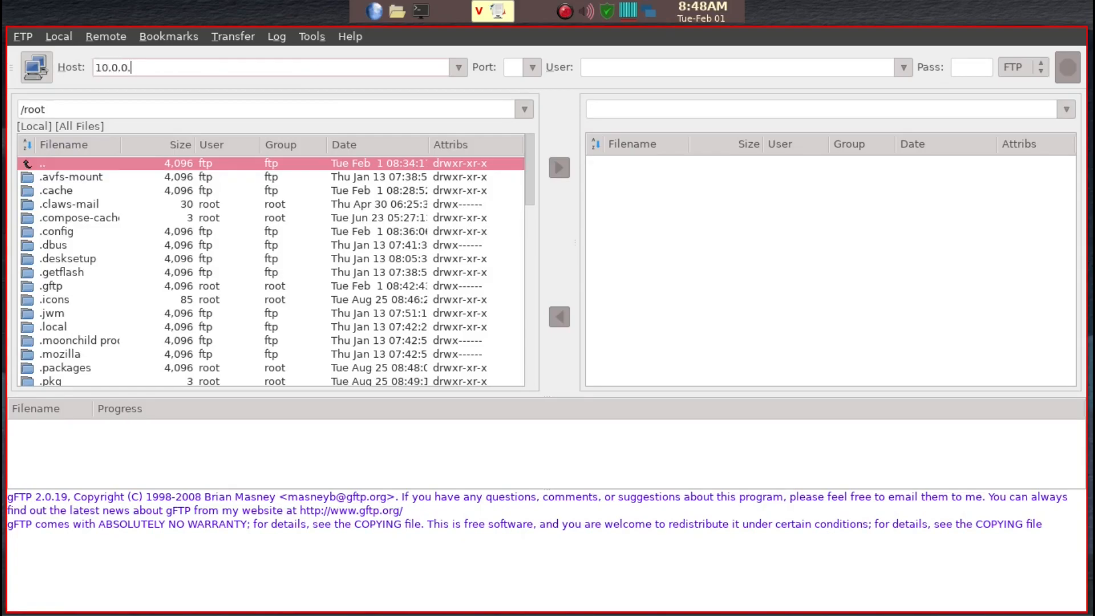
{"action": "type", "text": "22"}
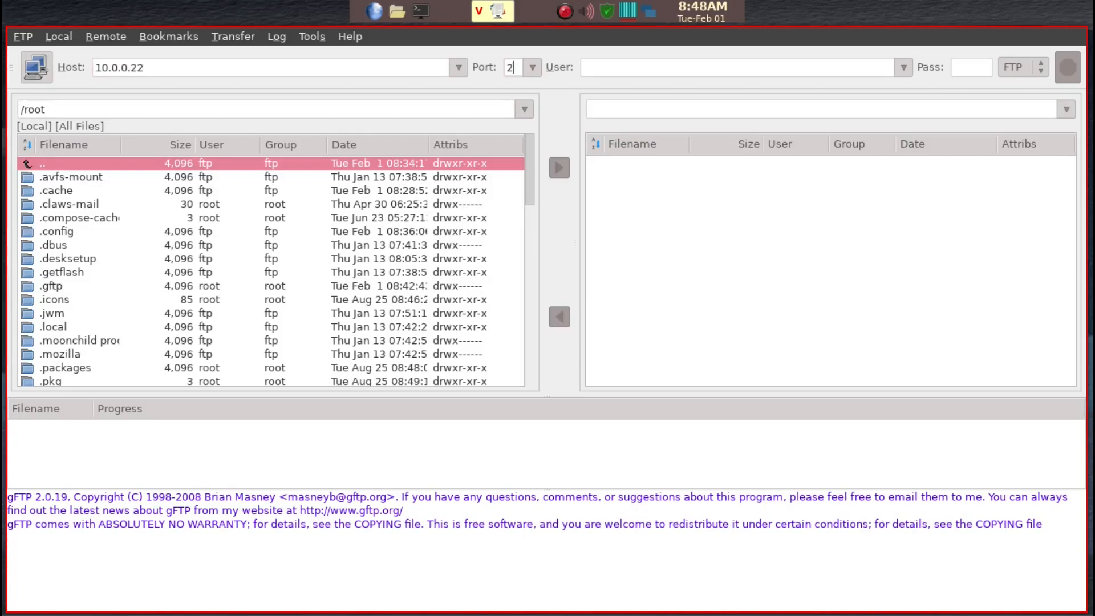
{"action": "type", "text": "2"}
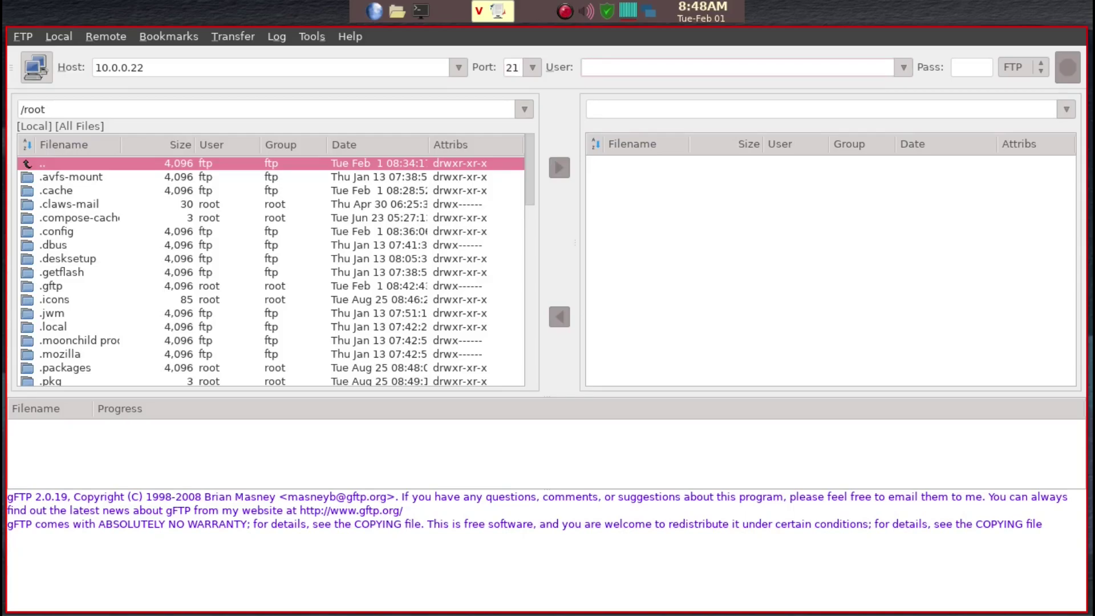
Step: Finish port 21 and enter 'anonymous' as the username
{"action": "type", "text": "anony"}
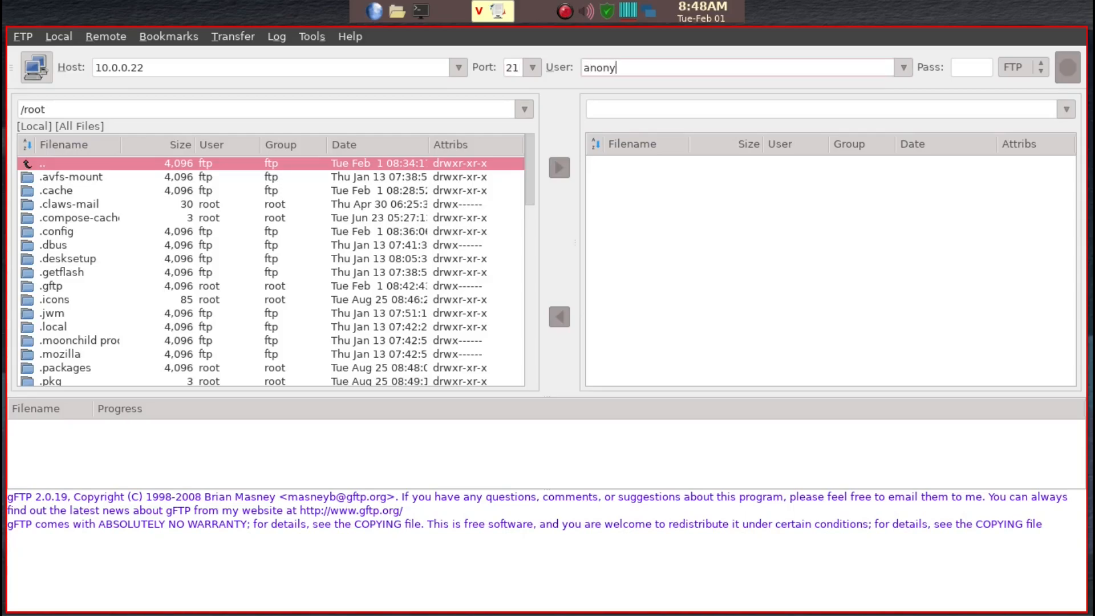
{"action": "type", "text": "mous"}
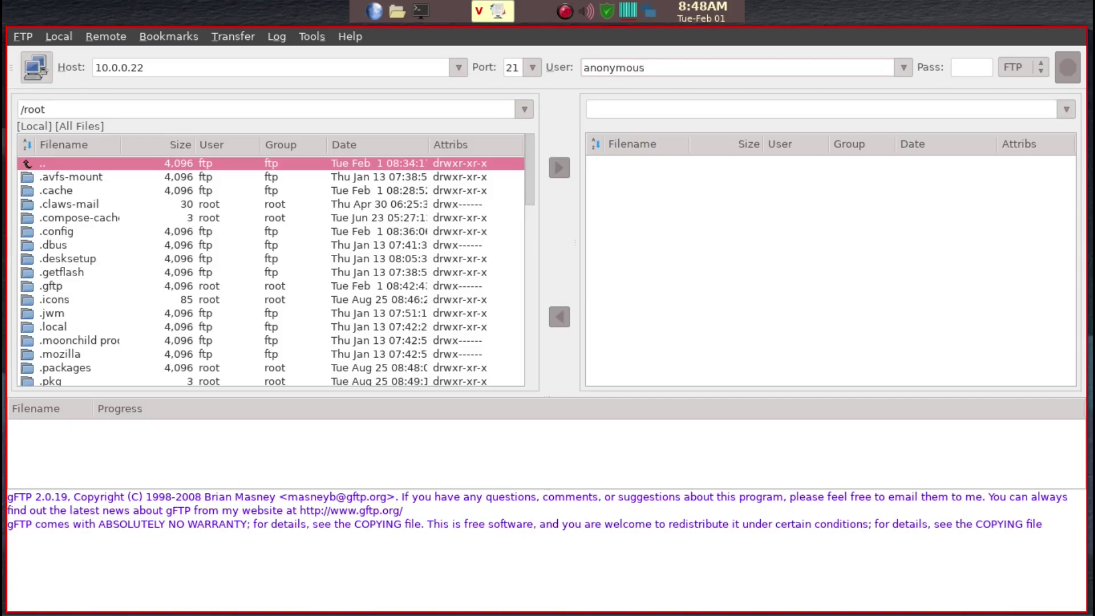
Step: Try connecting to 10.0.0.22, then cancel the refused connection retry
{"action": "left_click", "coordinate": [1067, 67]}
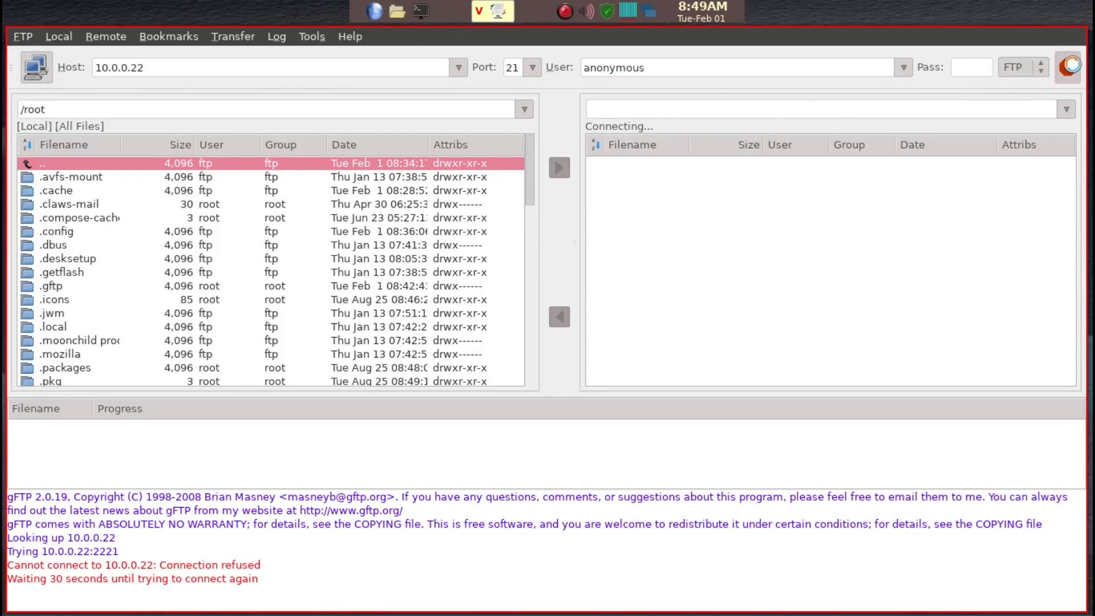
{"action": "left_click", "coordinate": [1068, 67]}
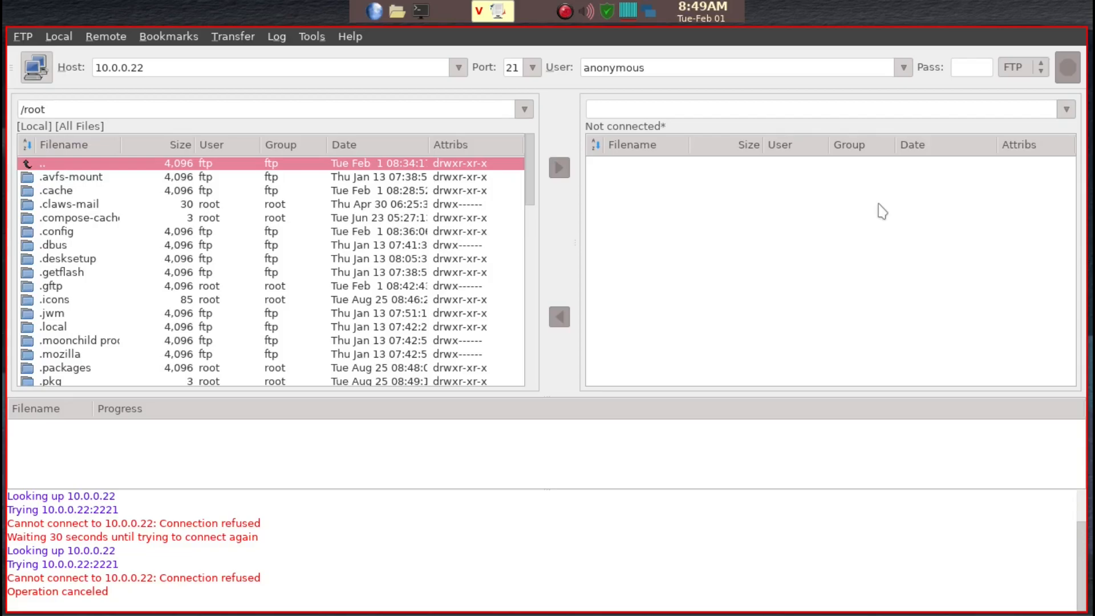
{"action": "mouse_move", "coordinate": [925, 102]}
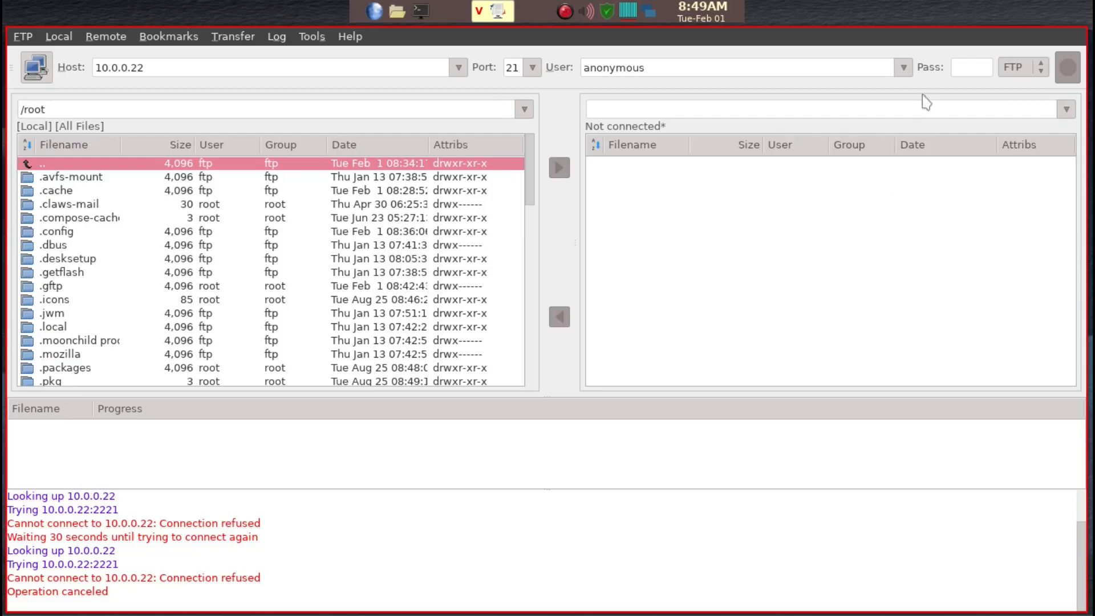
{"action": "mouse_move", "coordinate": [1005, 89]}
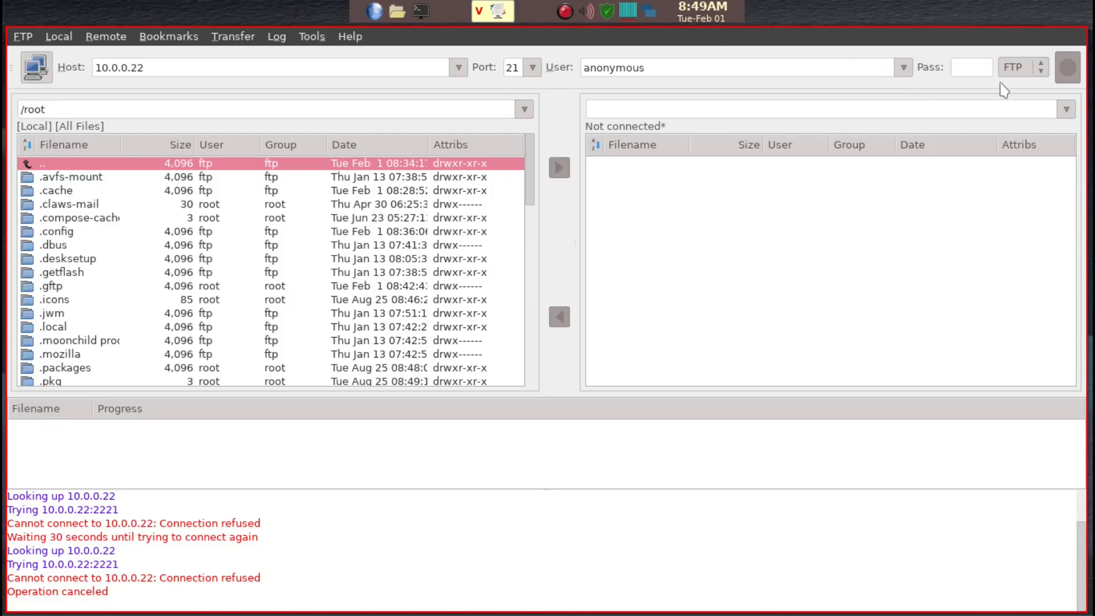
{"action": "mouse_move", "coordinate": [1012, 67]}
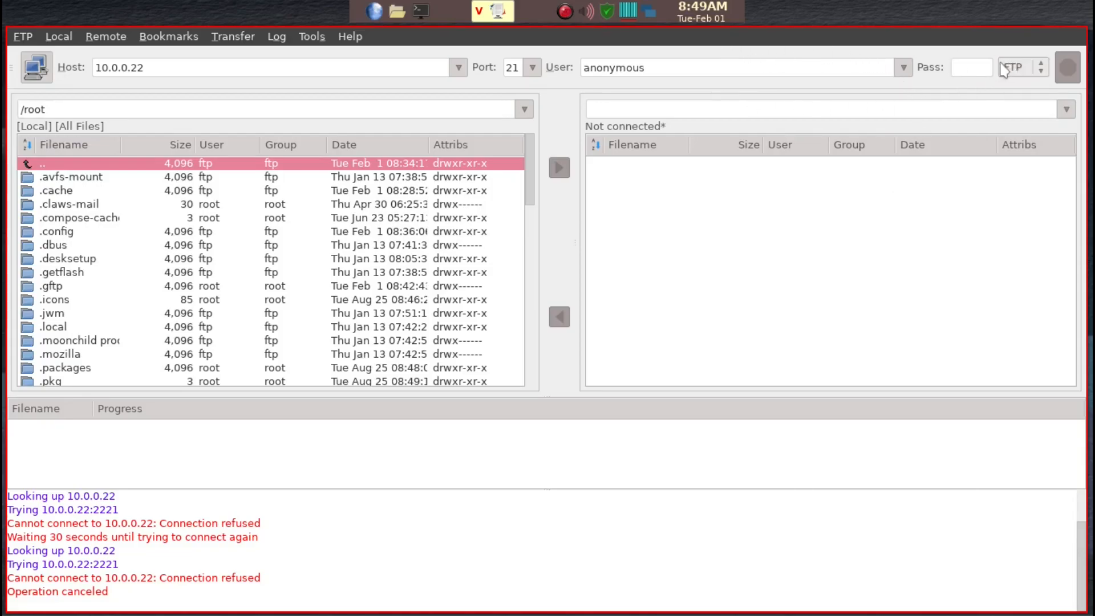
{"action": "mouse_move", "coordinate": [835, 84]}
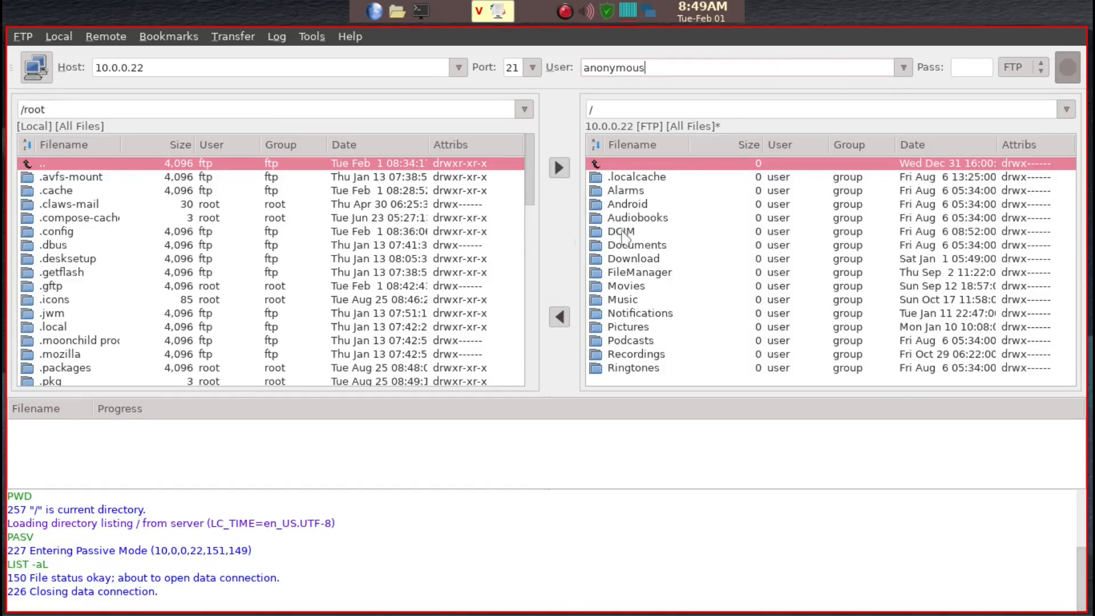
Step: Open the phone's DCIM folder, then Camera, to list the PXL photo
{"action": "left_click", "coordinate": [621, 231]}
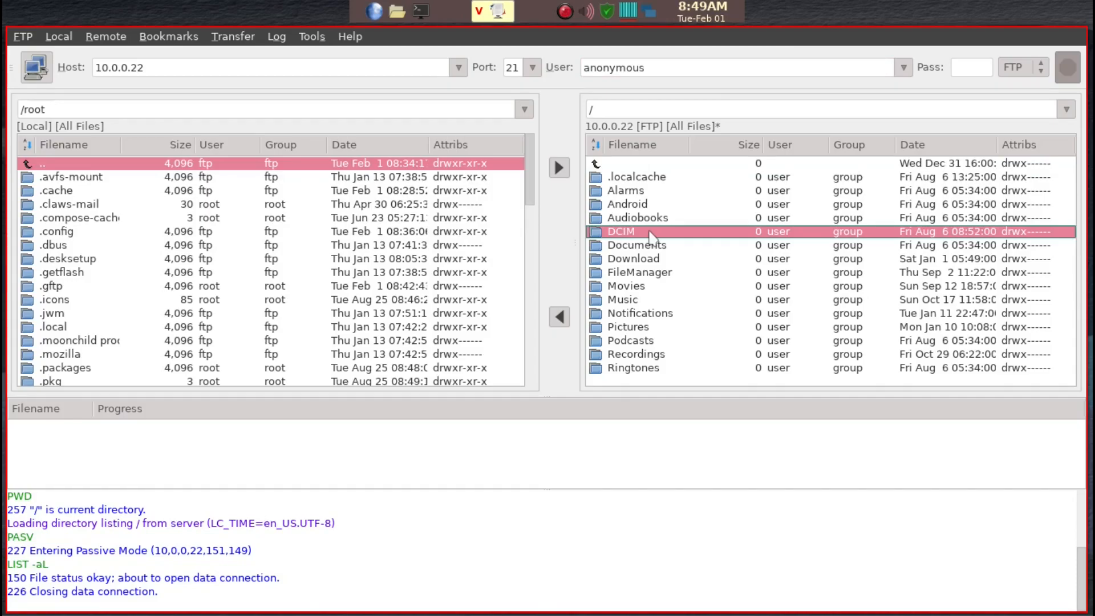
{"action": "double_click", "coordinate": [621, 231]}
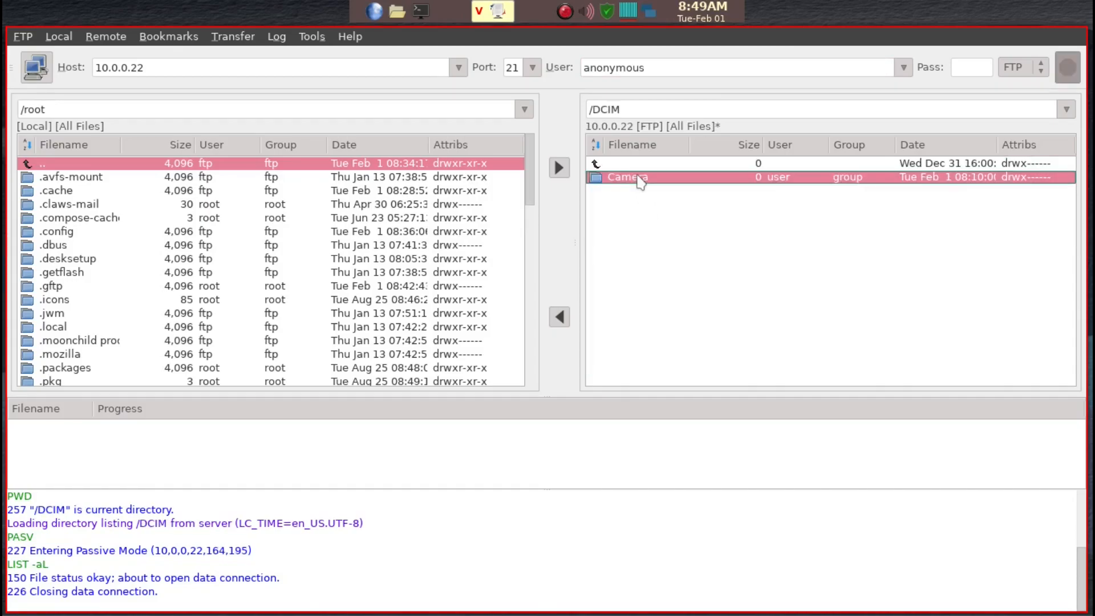
{"action": "double_click", "coordinate": [626, 177]}
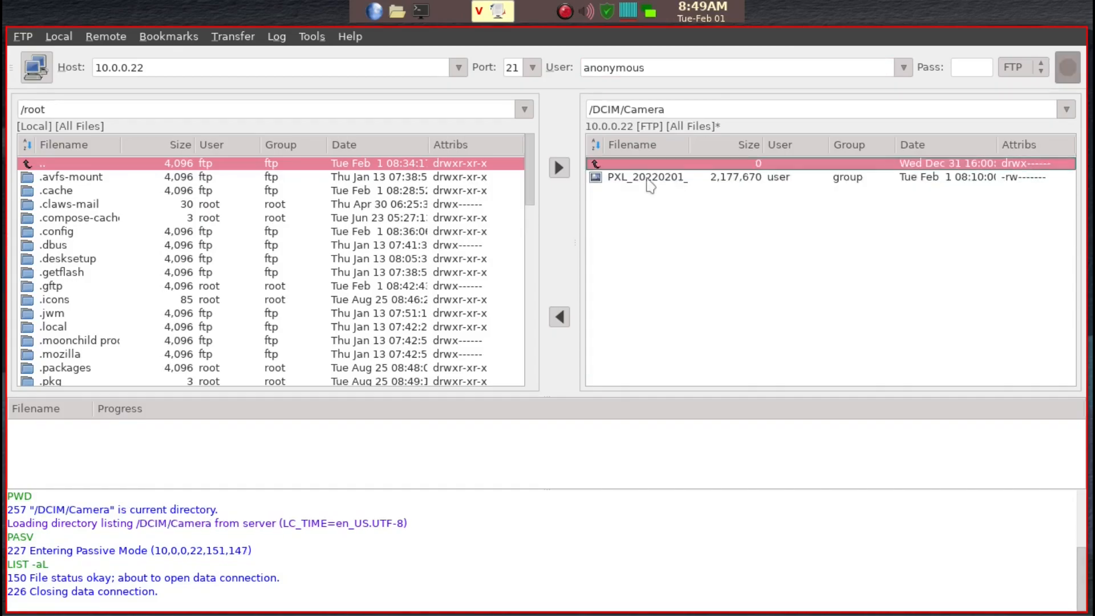
{"action": "mouse_move", "coordinate": [690, 215]}
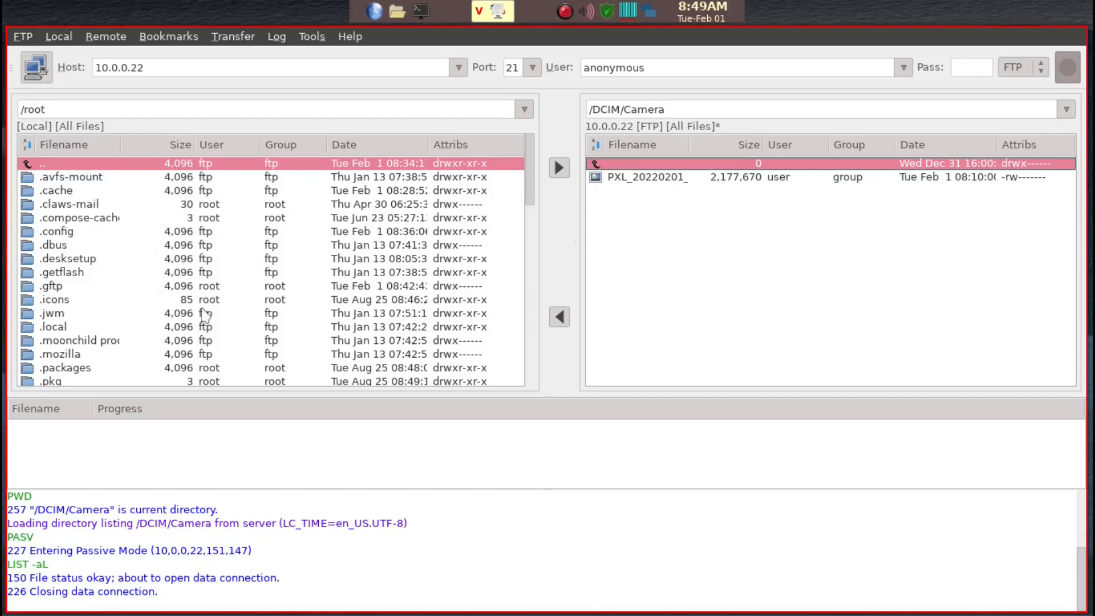
Step: Scroll the local pane and open /root/Downloads
{"action": "scroll", "scroll_direction": "down", "scroll_amount": 3}
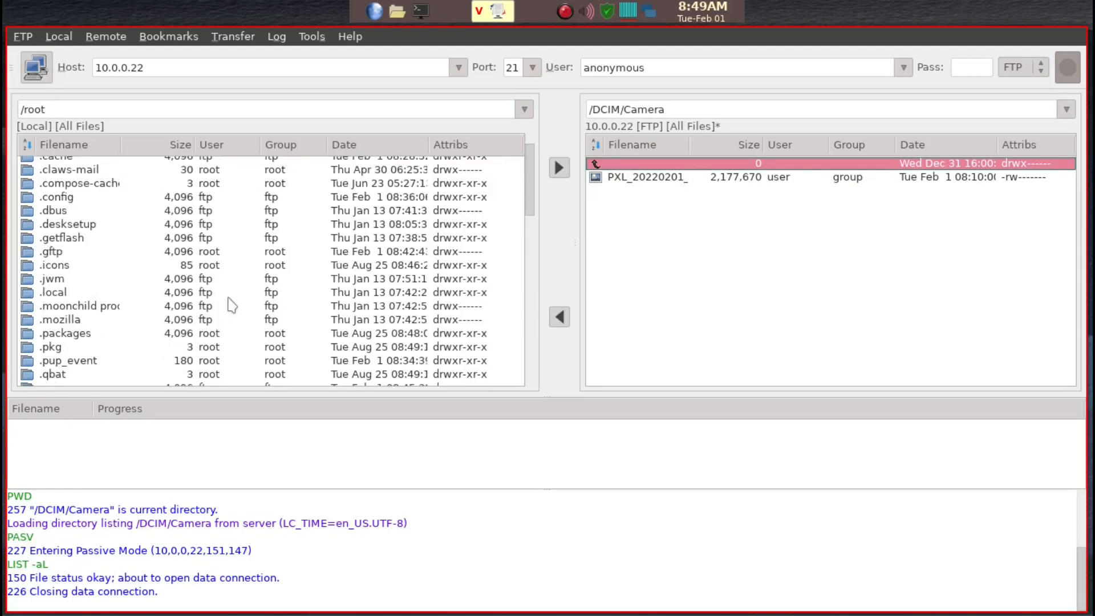
{"action": "scroll", "scroll_direction": "down", "scroll_amount": 3}
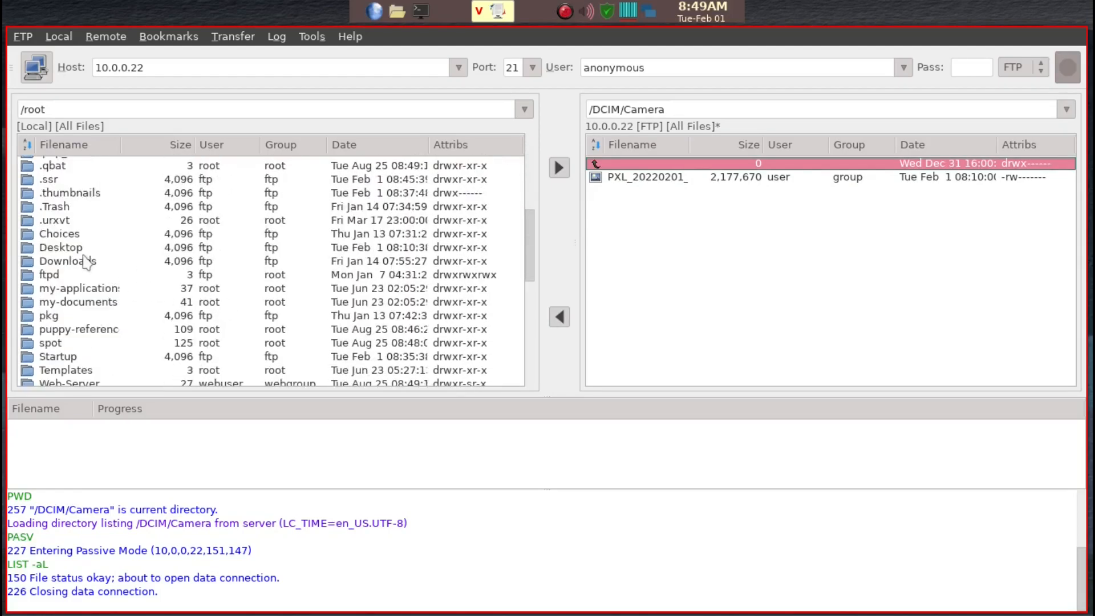
{"action": "left_click", "coordinate": [66, 260]}
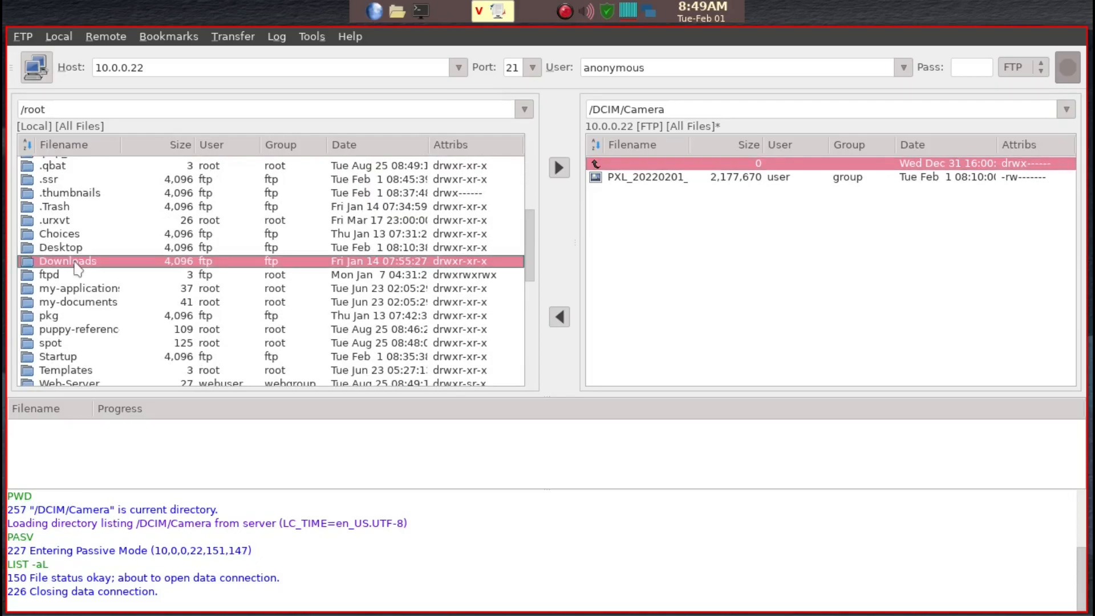
{"action": "double_click", "coordinate": [67, 261]}
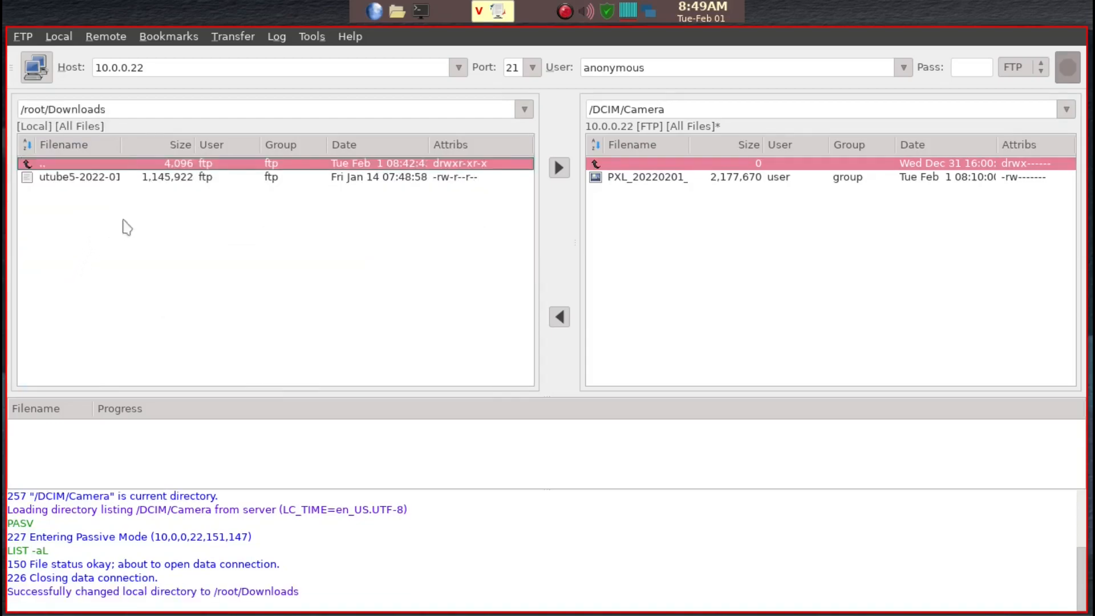
{"action": "mouse_move", "coordinate": [725, 189]}
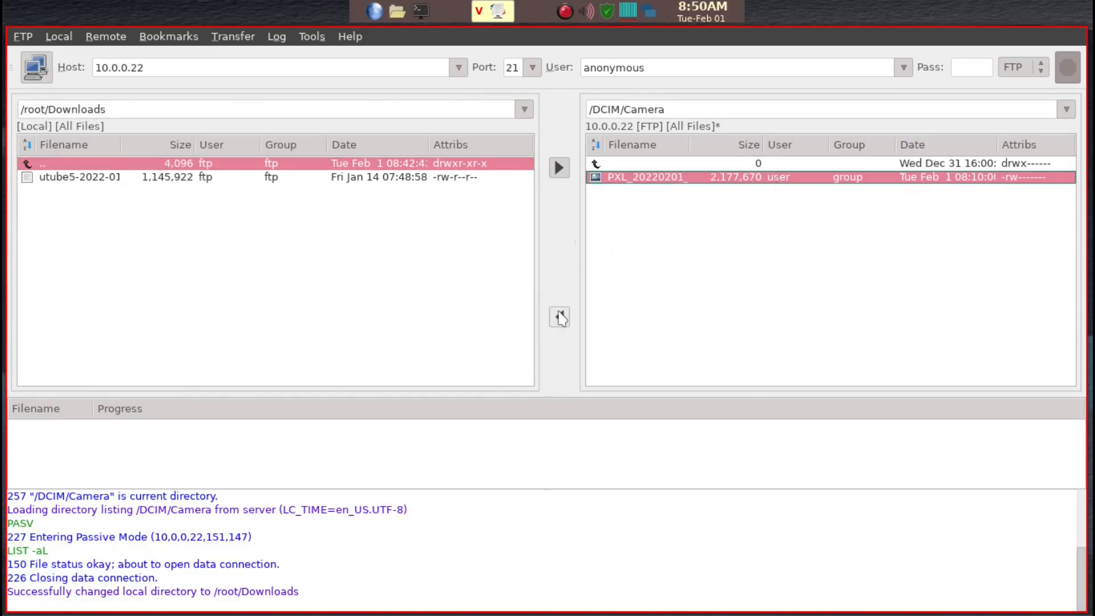
{"action": "left_click", "coordinate": [559, 316]}
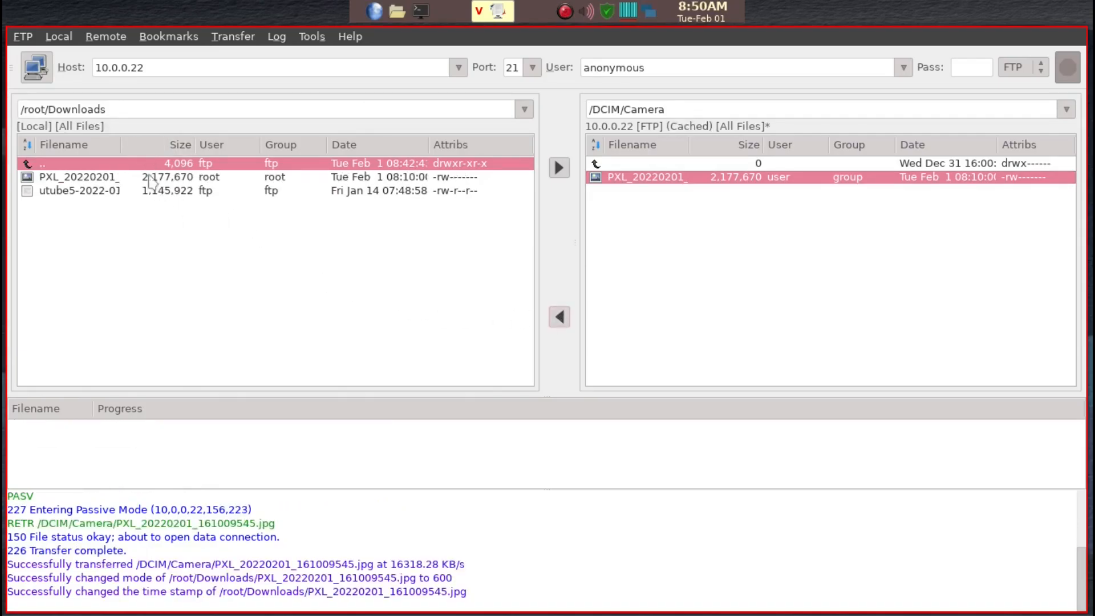
{"action": "mouse_move", "coordinate": [791, 284]}
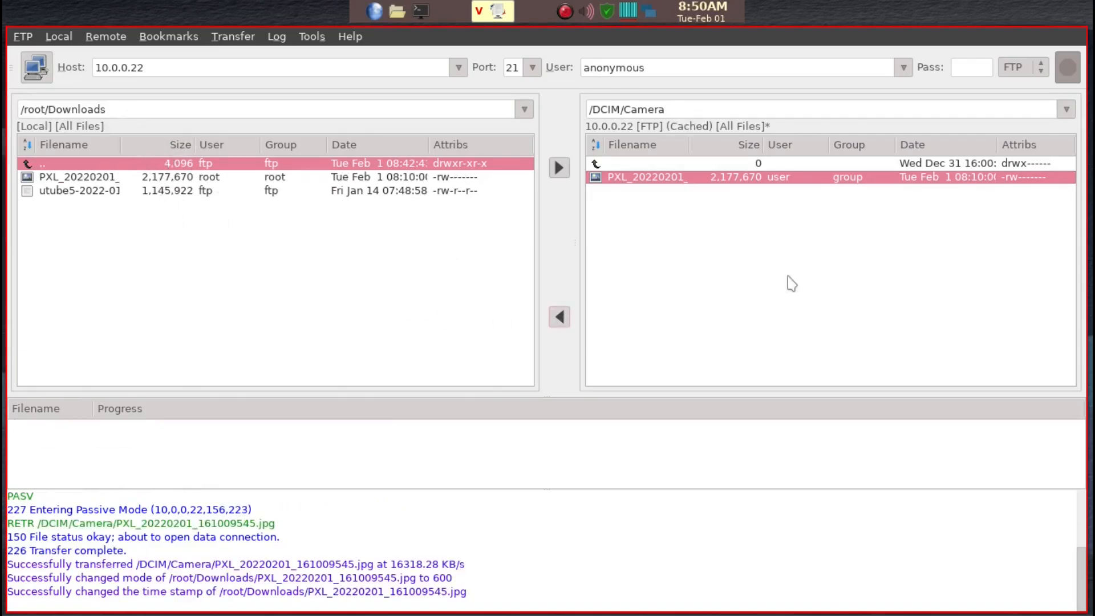
{"action": "mouse_move", "coordinate": [758, 181]}
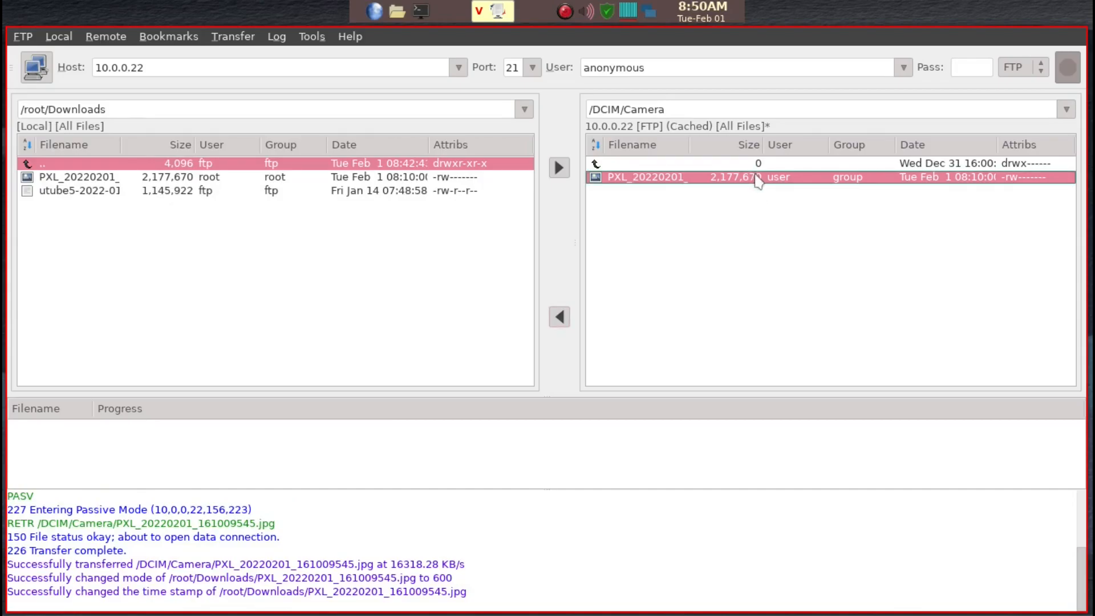
{"action": "mouse_move", "coordinate": [763, 183]}
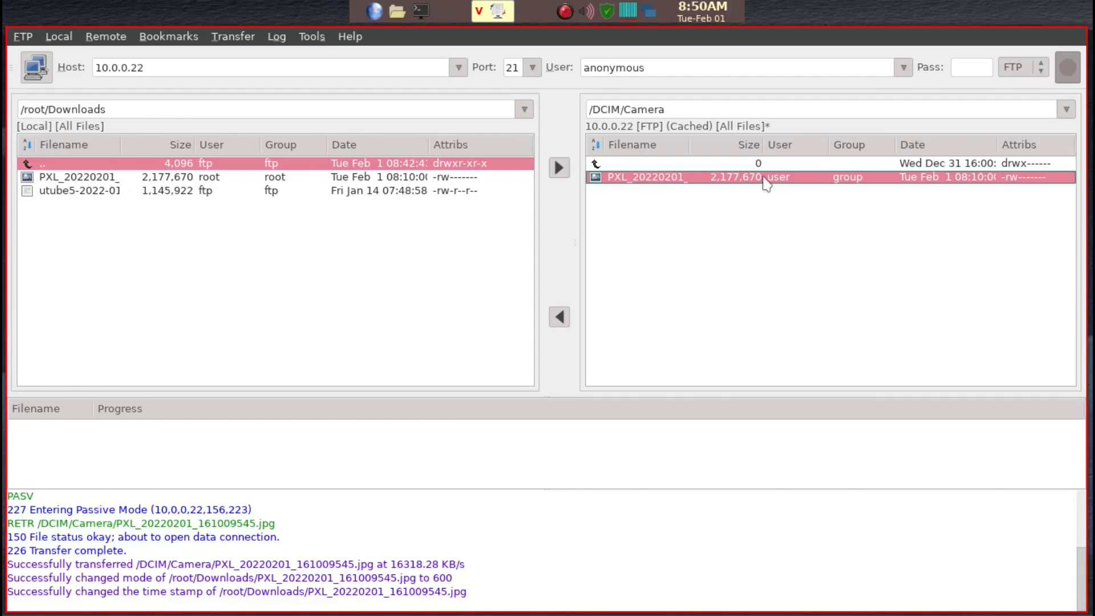
{"action": "right_click", "coordinate": [764, 176]}
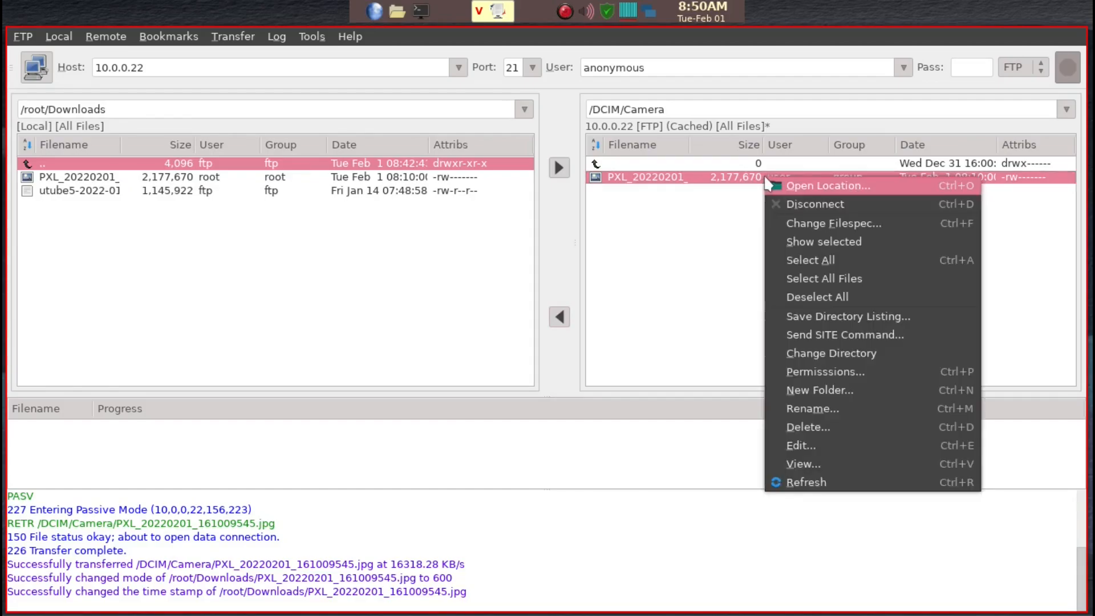
{"action": "mouse_move", "coordinate": [808, 426]}
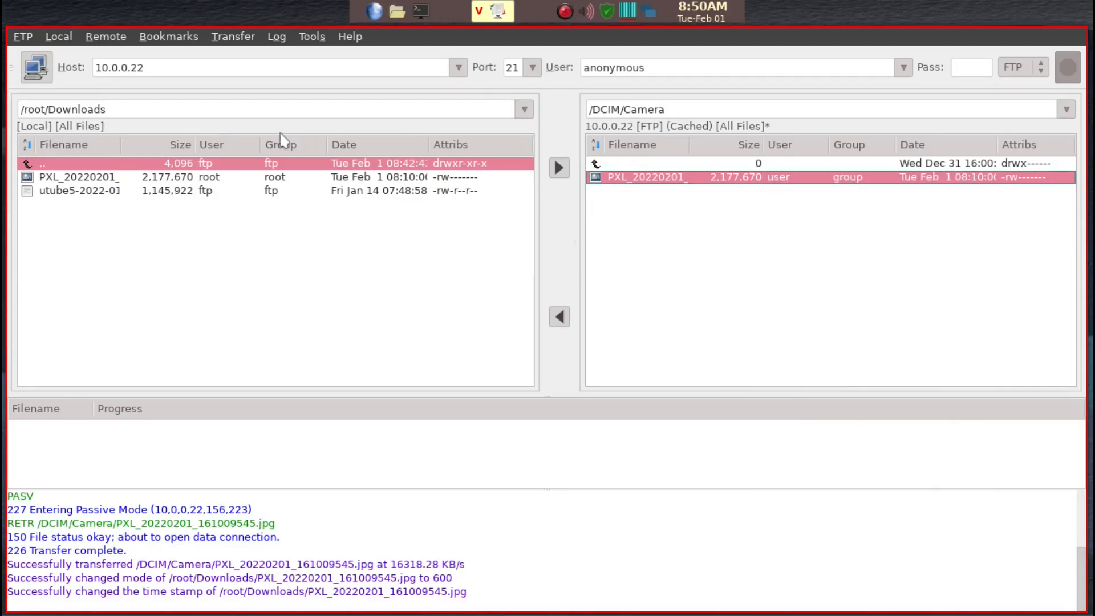
{"action": "mouse_move", "coordinate": [320, 232]}
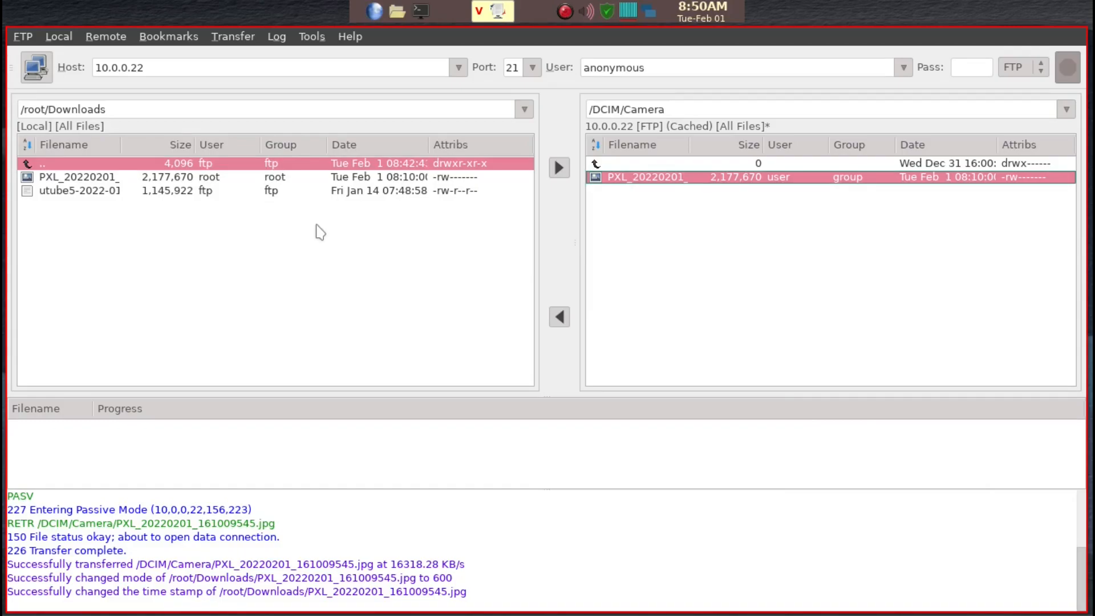
{"action": "mouse_move", "coordinate": [115, 109]}
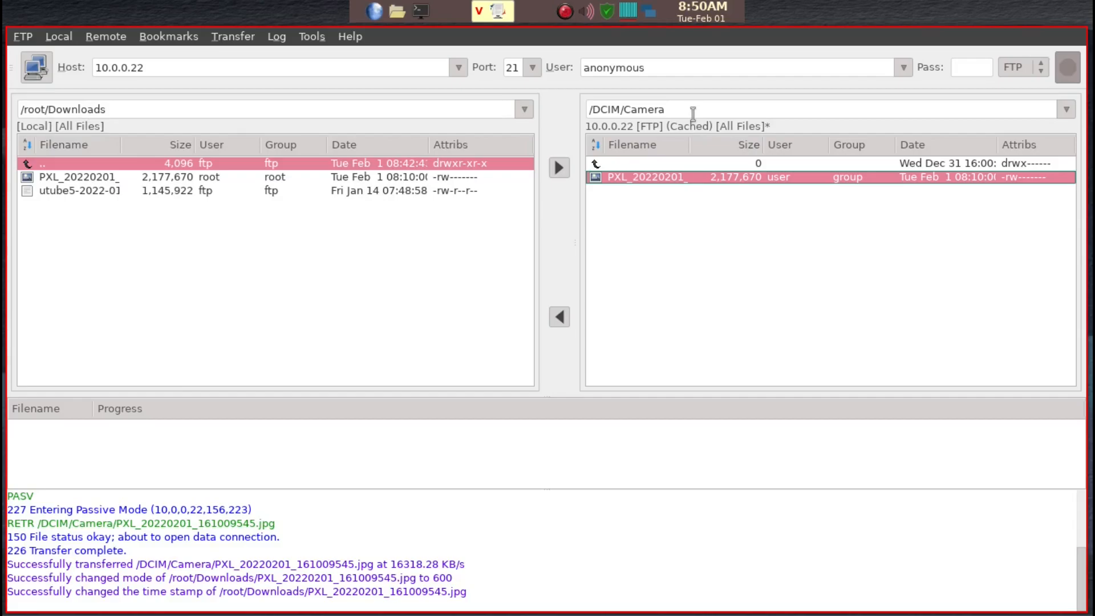
{"action": "mouse_move", "coordinate": [724, 102]}
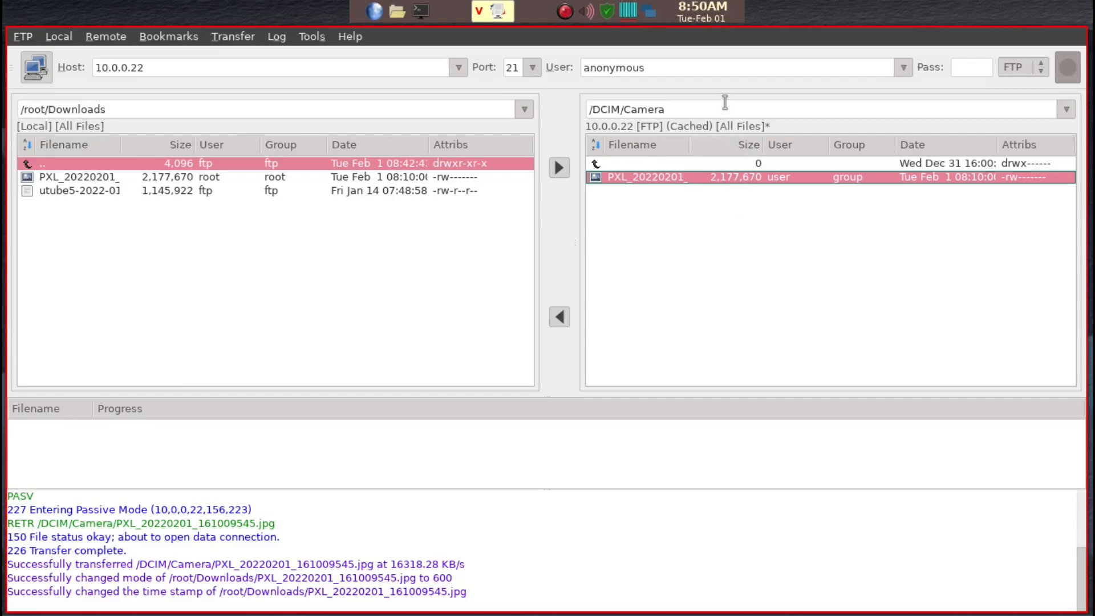
Step: Add a bookmark named 'utube' for the current phone connection
{"action": "left_click", "coordinate": [613, 108]}
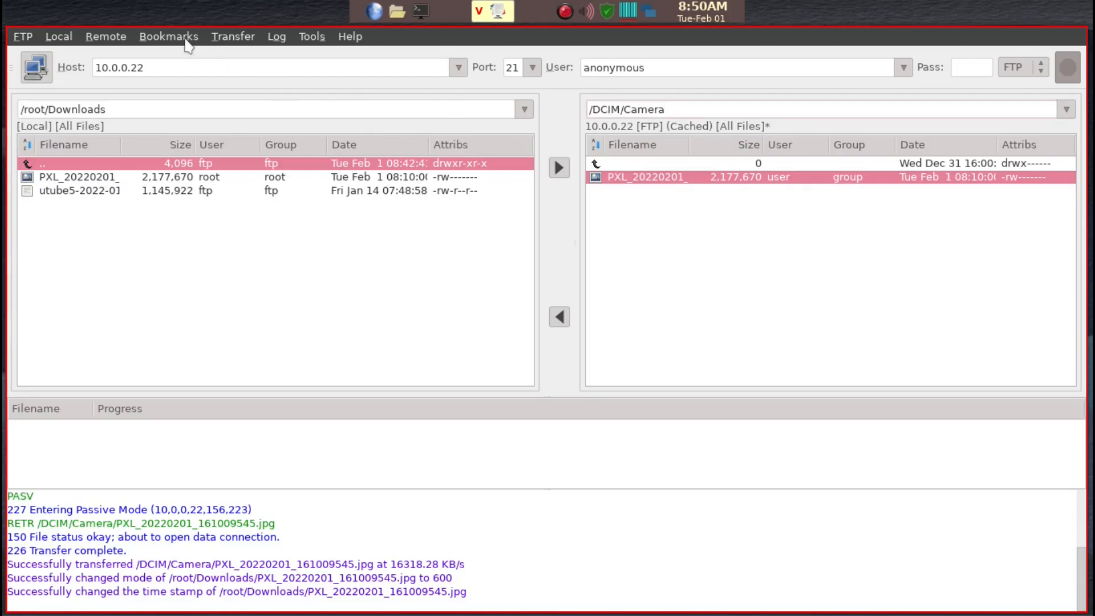
{"action": "left_click", "coordinate": [168, 37]}
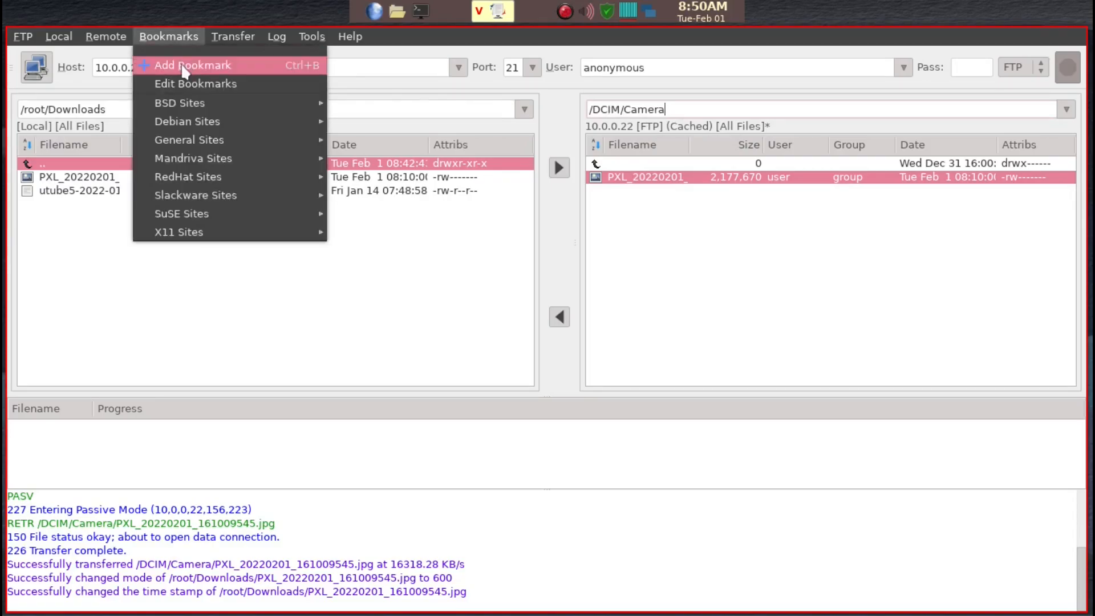
{"action": "left_click", "coordinate": [194, 65]}
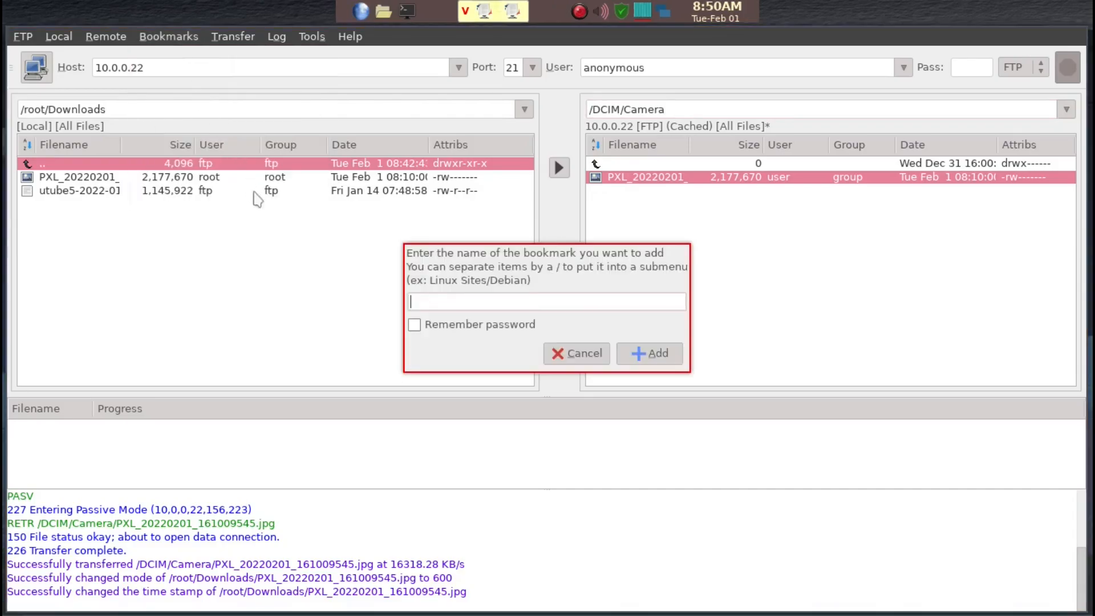
{"action": "type", "text": "u"}
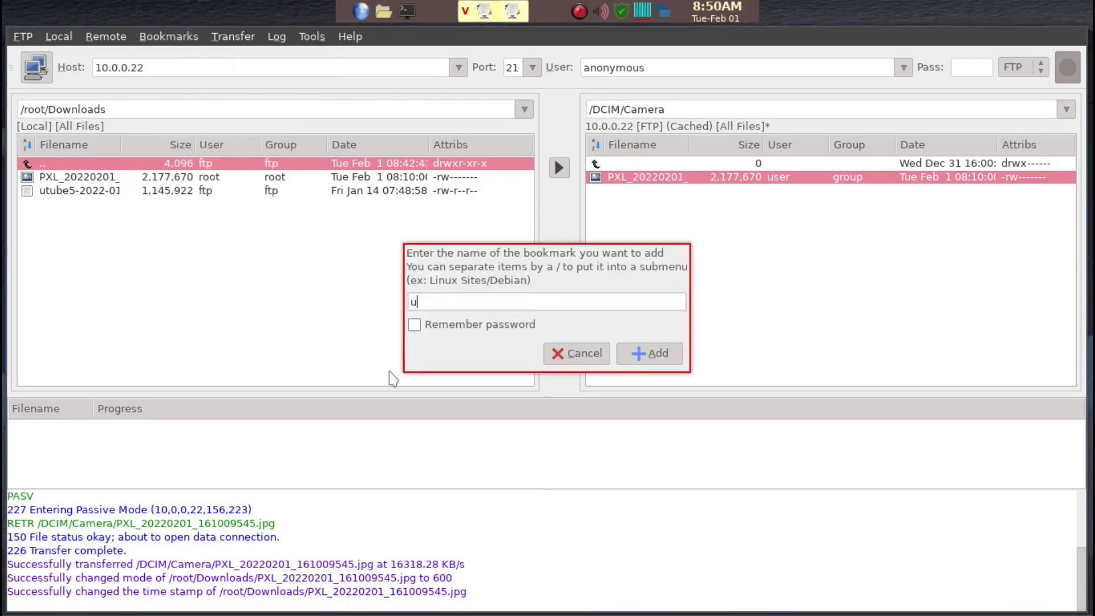
{"action": "type", "text": "tube"}
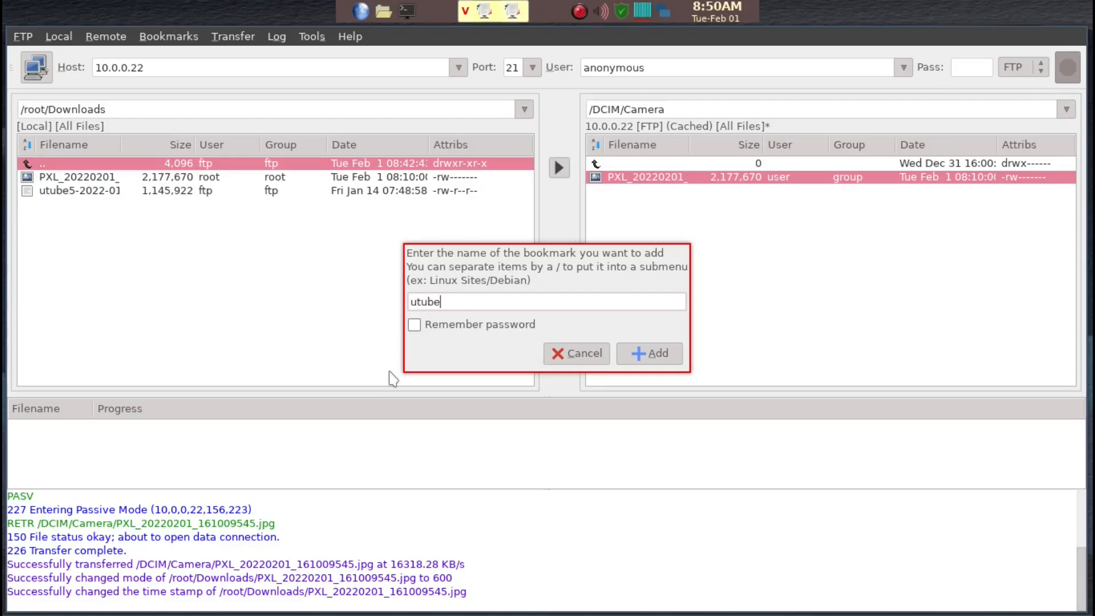
{"action": "mouse_move", "coordinate": [927, 59]}
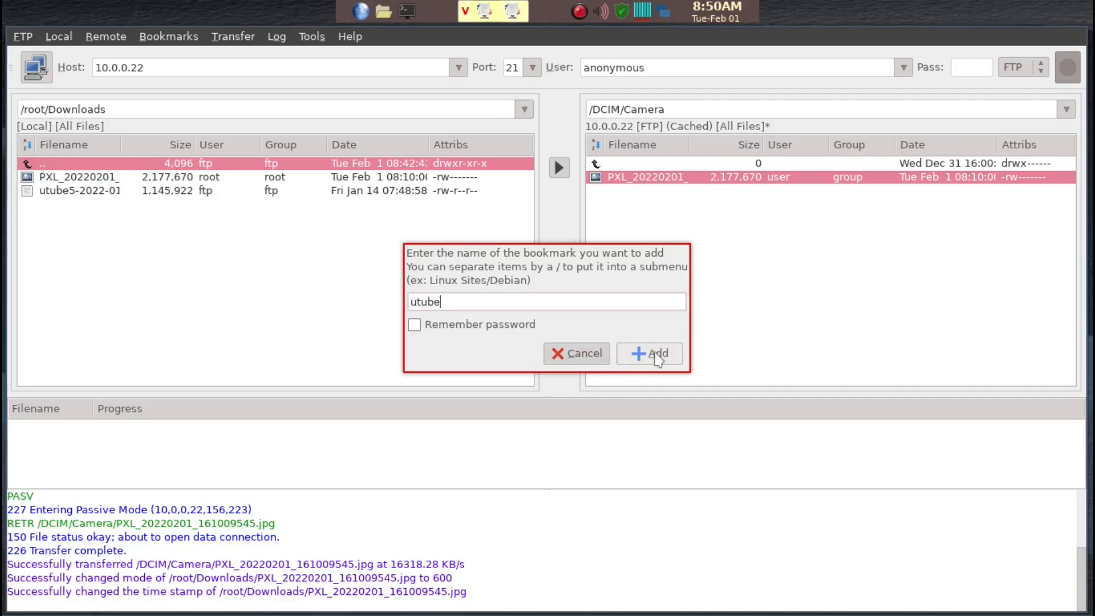
{"action": "left_click", "coordinate": [649, 353]}
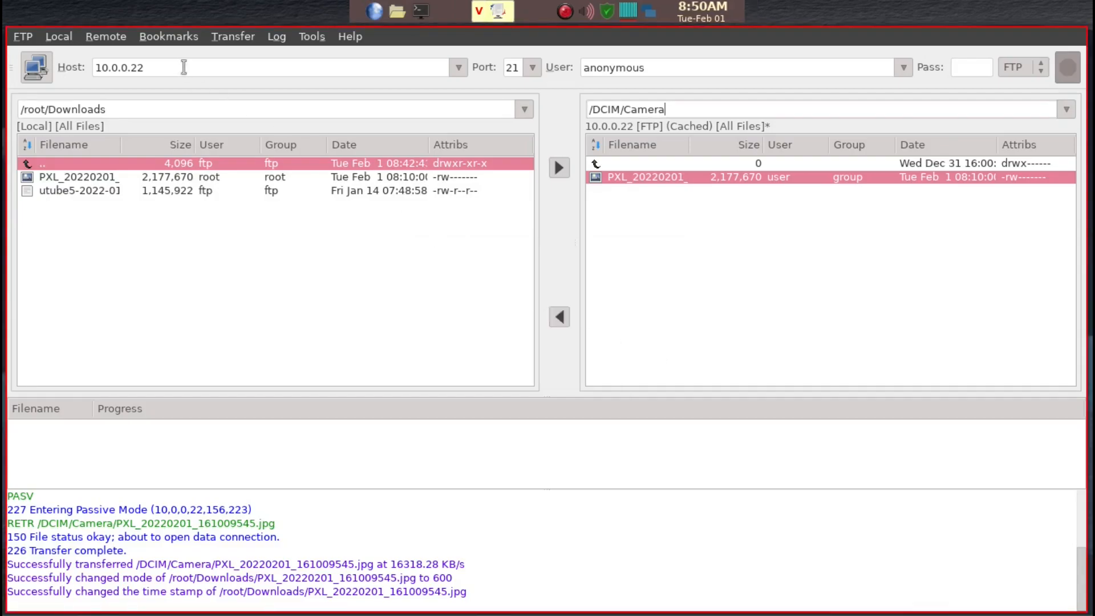
Step: Check the Bookmarks menu lists 'utube', then dismiss the menu
{"action": "left_click", "coordinate": [168, 37]}
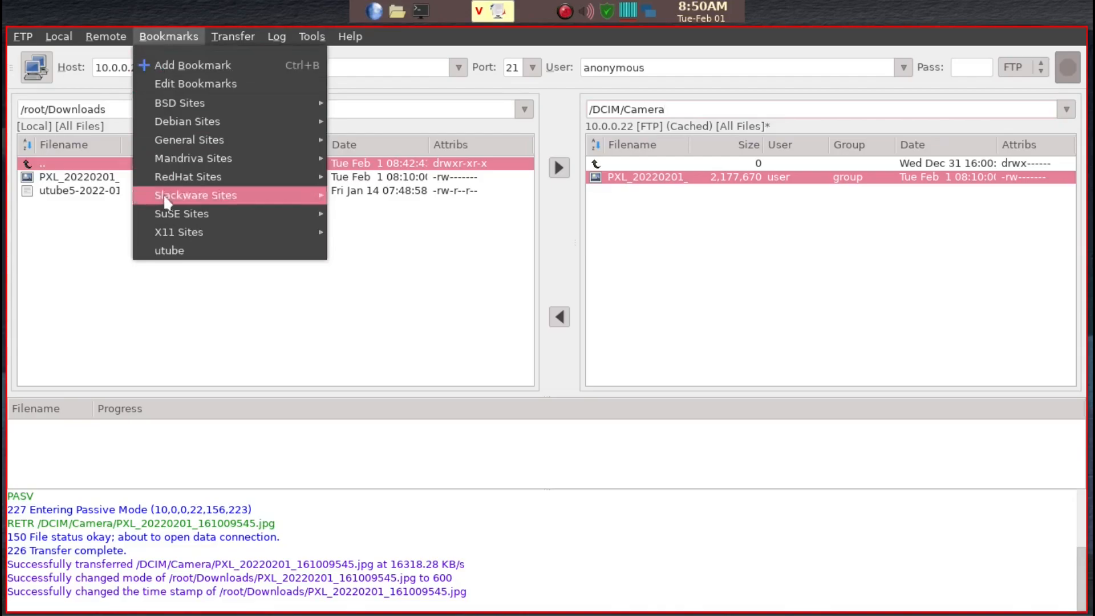
{"action": "mouse_move", "coordinate": [169, 251]}
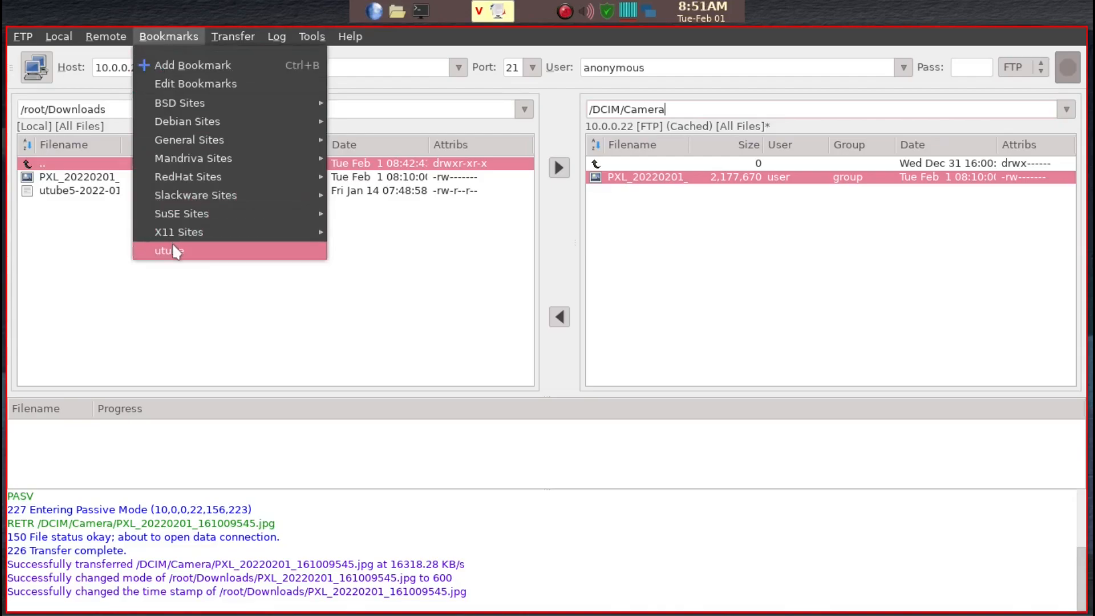
{"action": "mouse_move", "coordinate": [256, 291]}
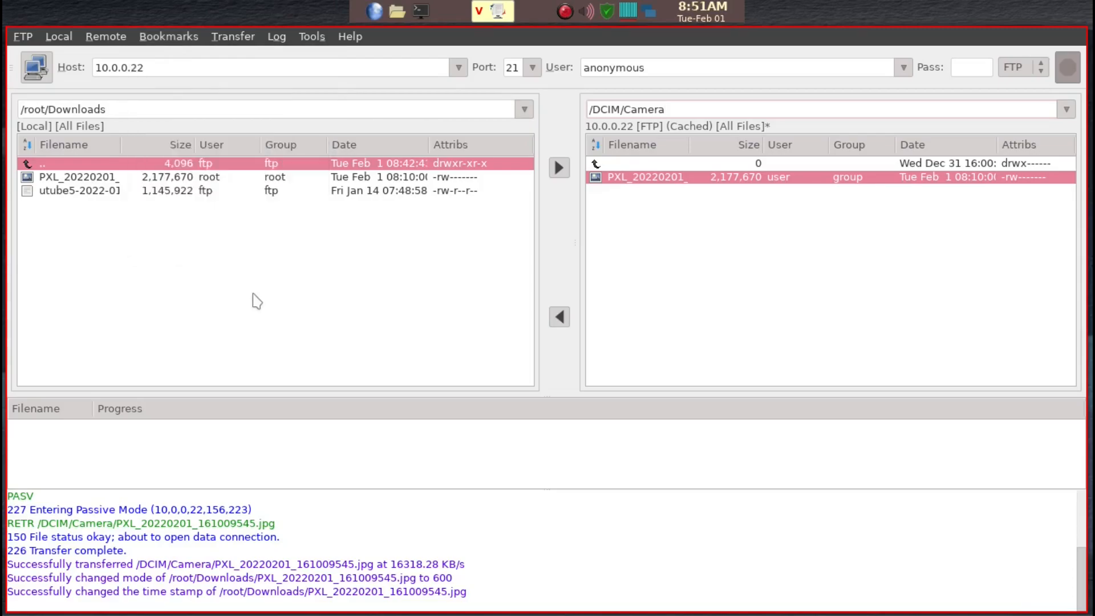
{"action": "left_click", "coordinate": [663, 109]}
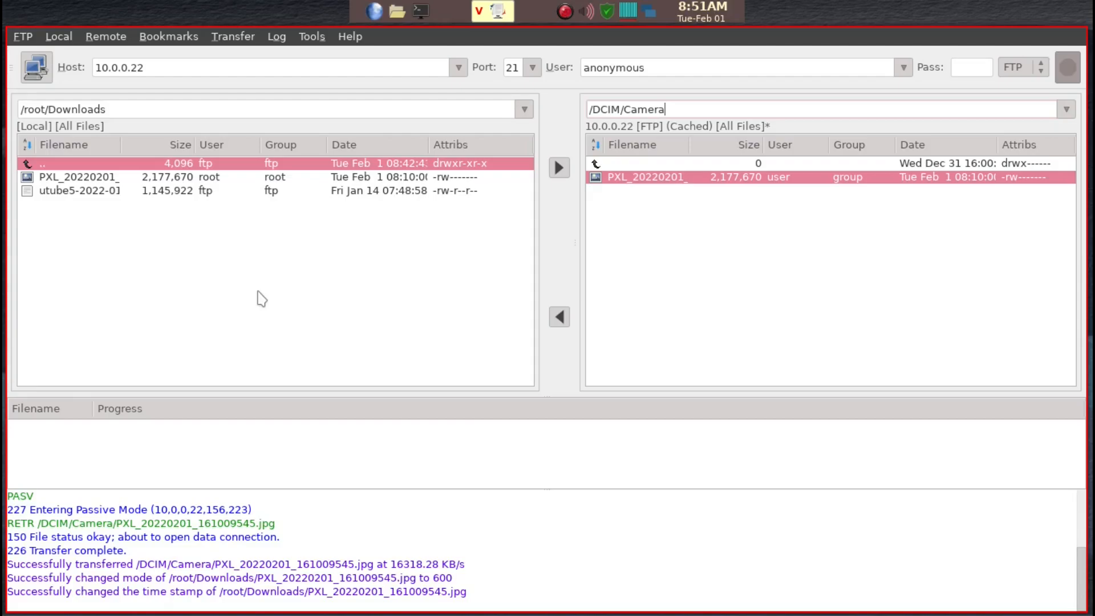
{"action": "mouse_move", "coordinate": [176, 294]}
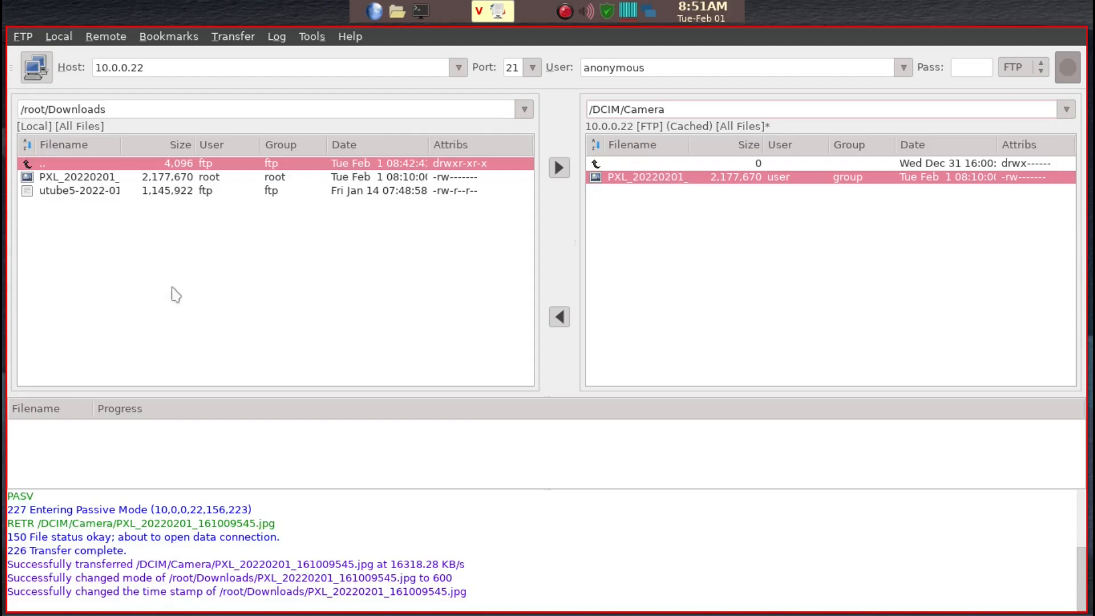
{"action": "left_click", "coordinate": [168, 37]}
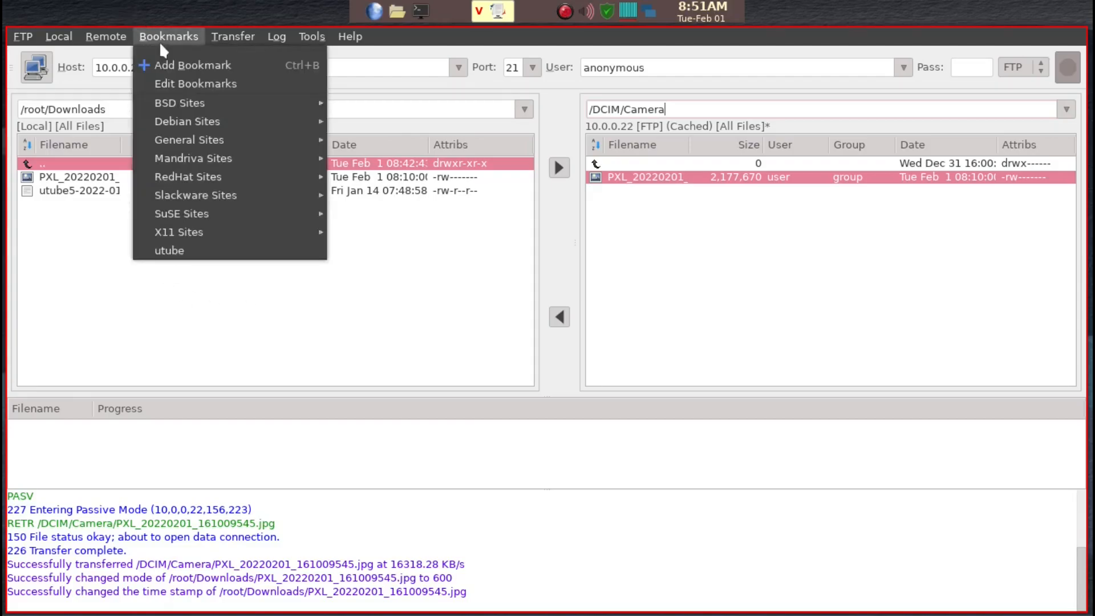
{"action": "mouse_move", "coordinate": [212, 250]}
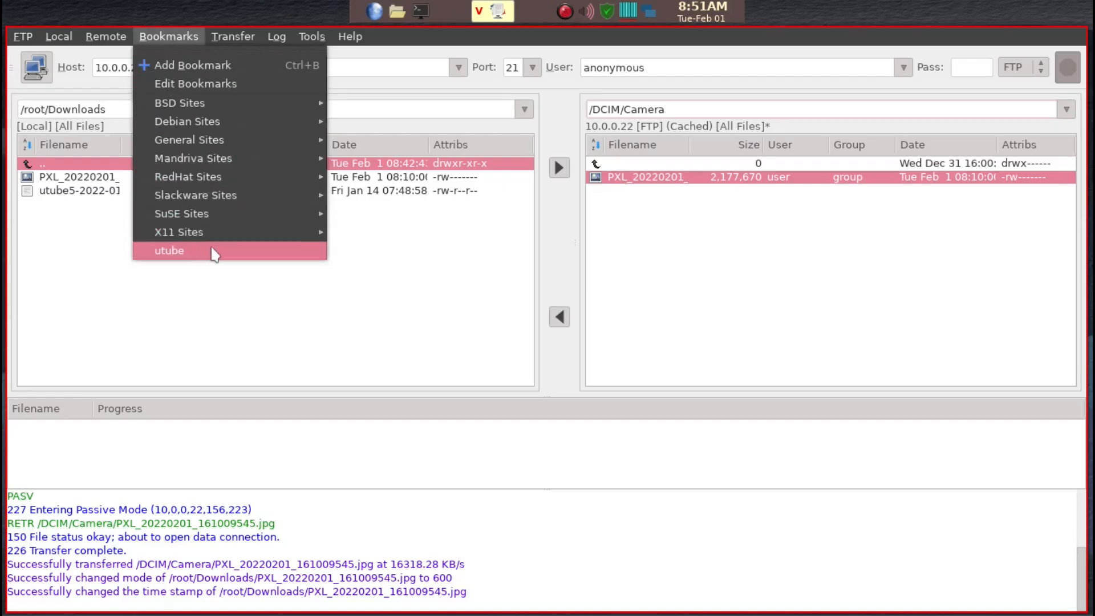
{"action": "mouse_move", "coordinate": [412, 284]}
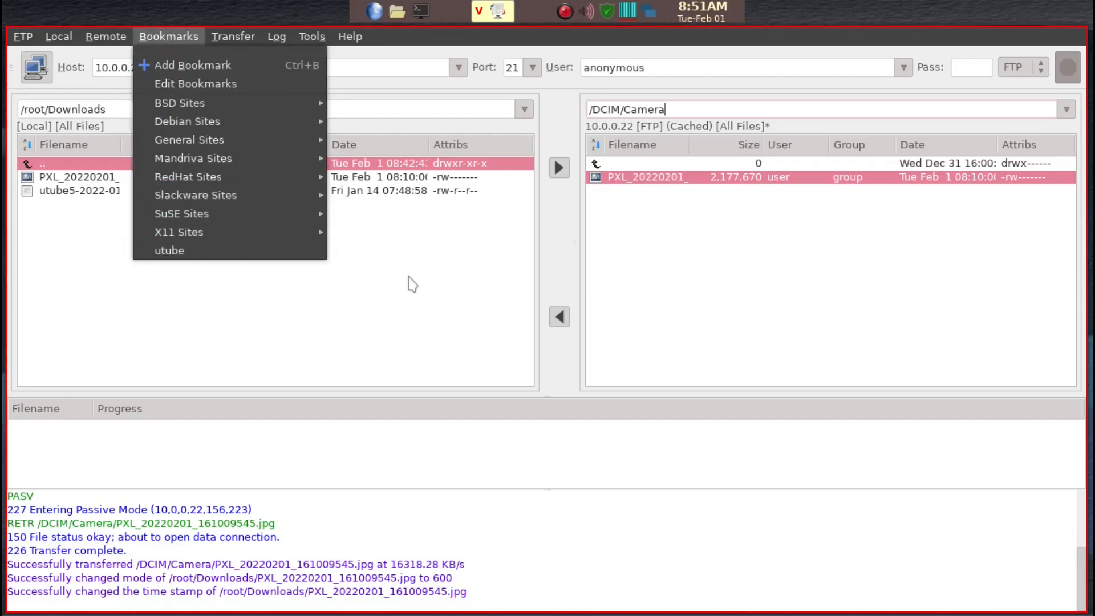
{"action": "left_click", "coordinate": [412, 284]}
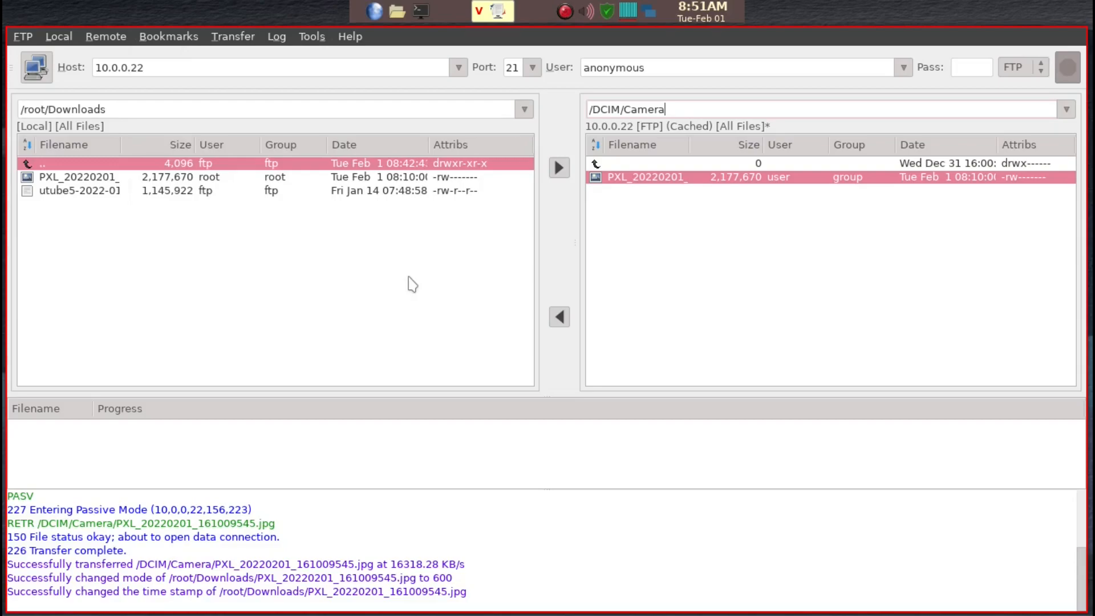
{"action": "mouse_move", "coordinate": [743, 276]}
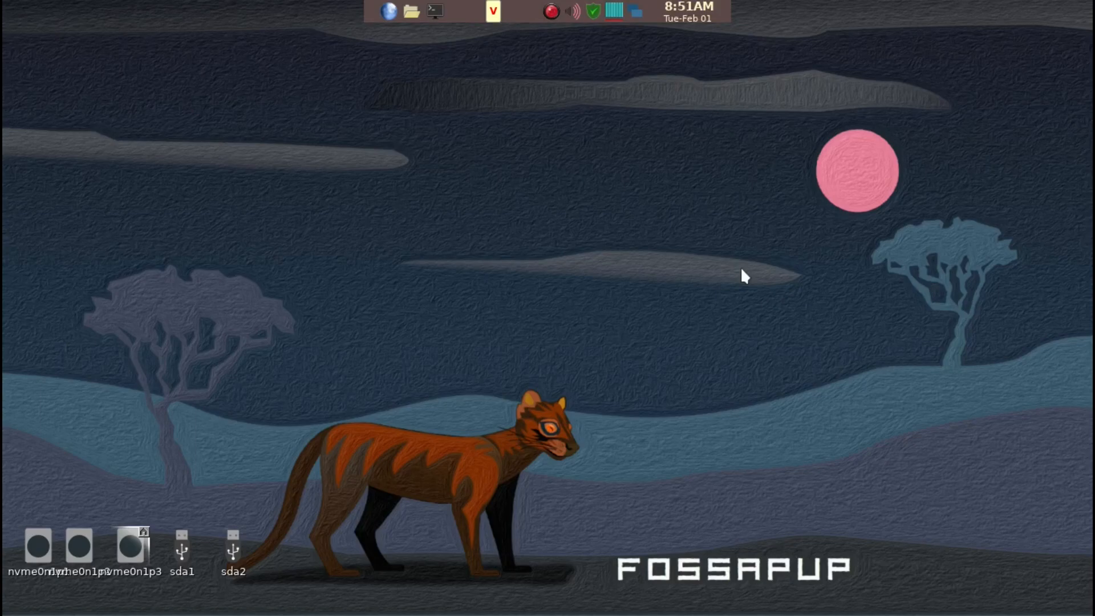
Step: Search 'gf' in the launcher to relaunch gFTP ftp client
{"action": "type", "text": "f"}
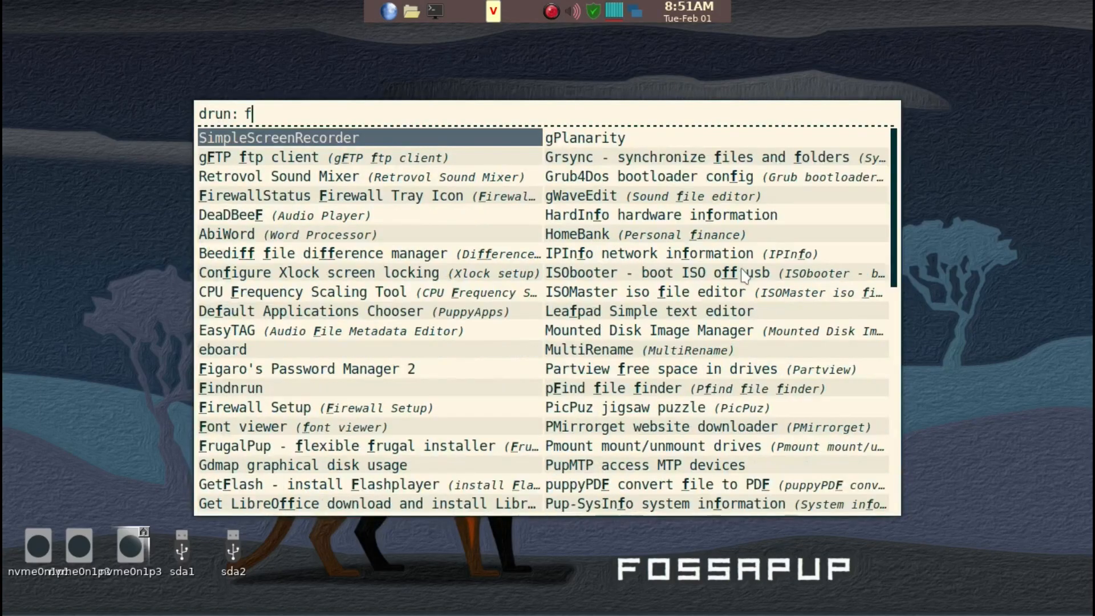
{"action": "key", "text": "BackSpace"}
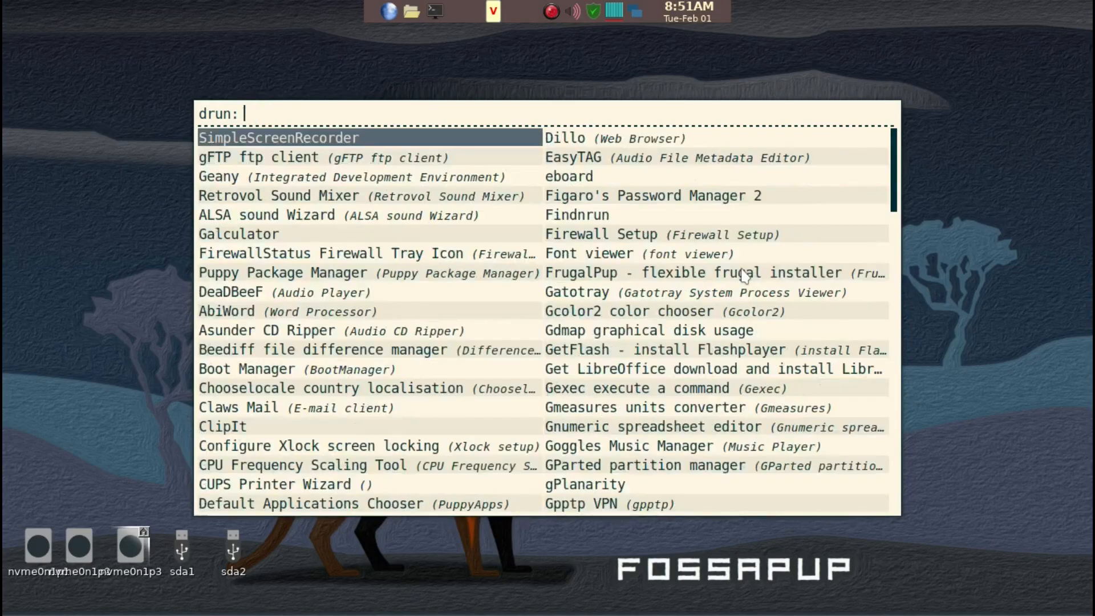
{"action": "type", "text": "gf"}
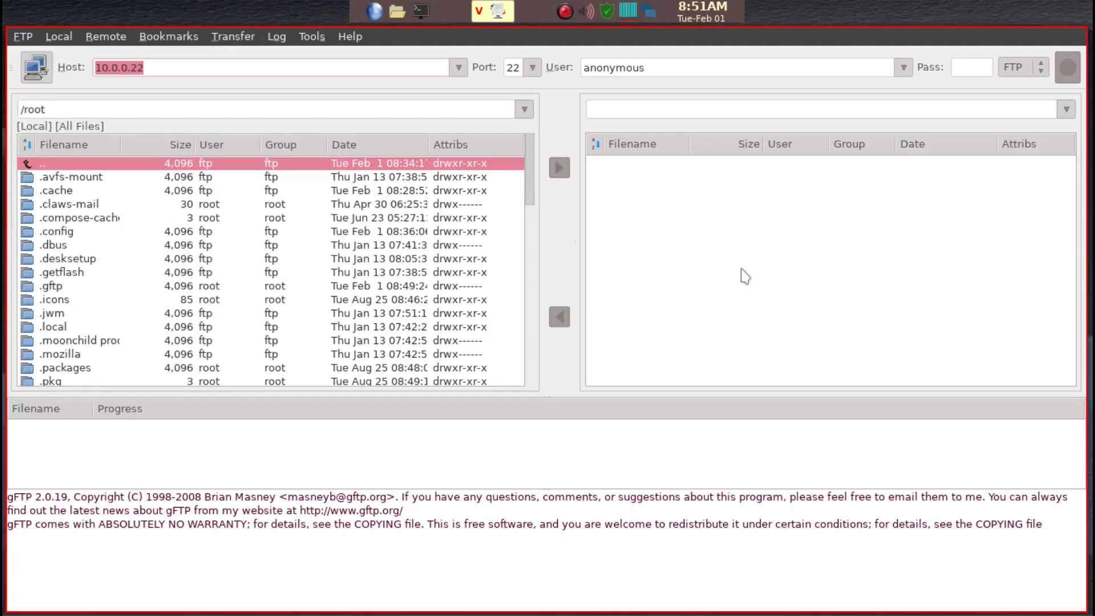
{"action": "mouse_move", "coordinate": [307, 133]}
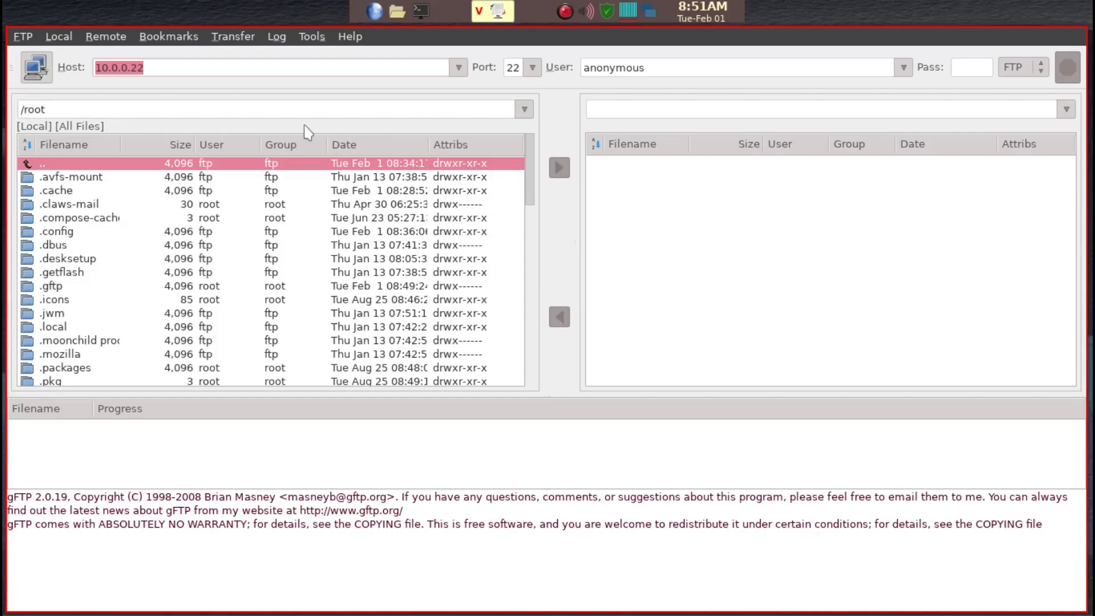
{"action": "mouse_move", "coordinate": [262, 94]}
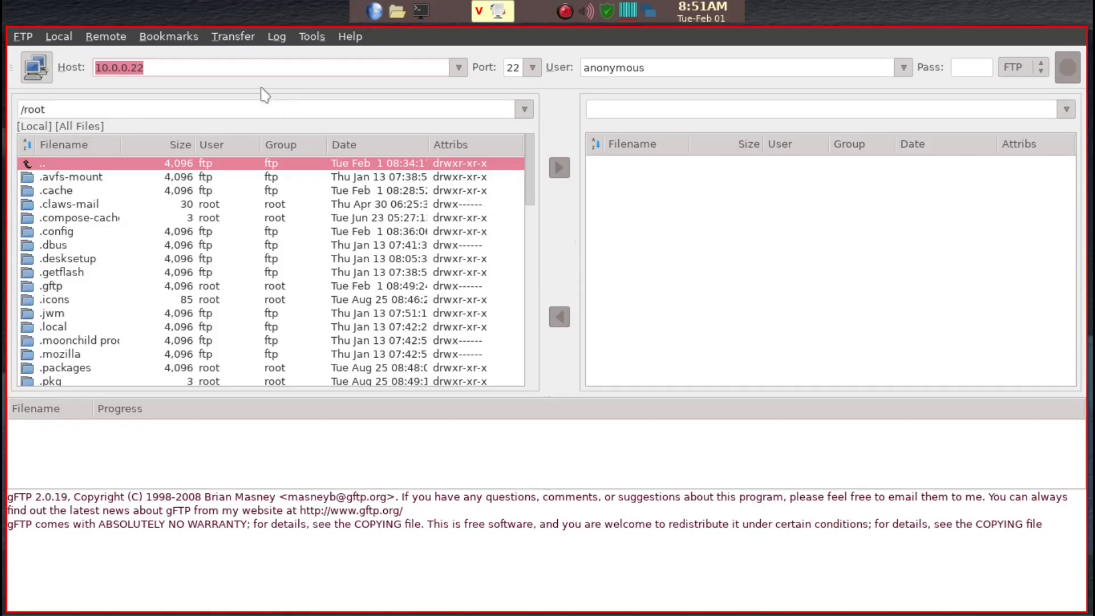
Step: Connect to the phone using the saved 'utube' bookmark
{"action": "left_click", "coordinate": [168, 36]}
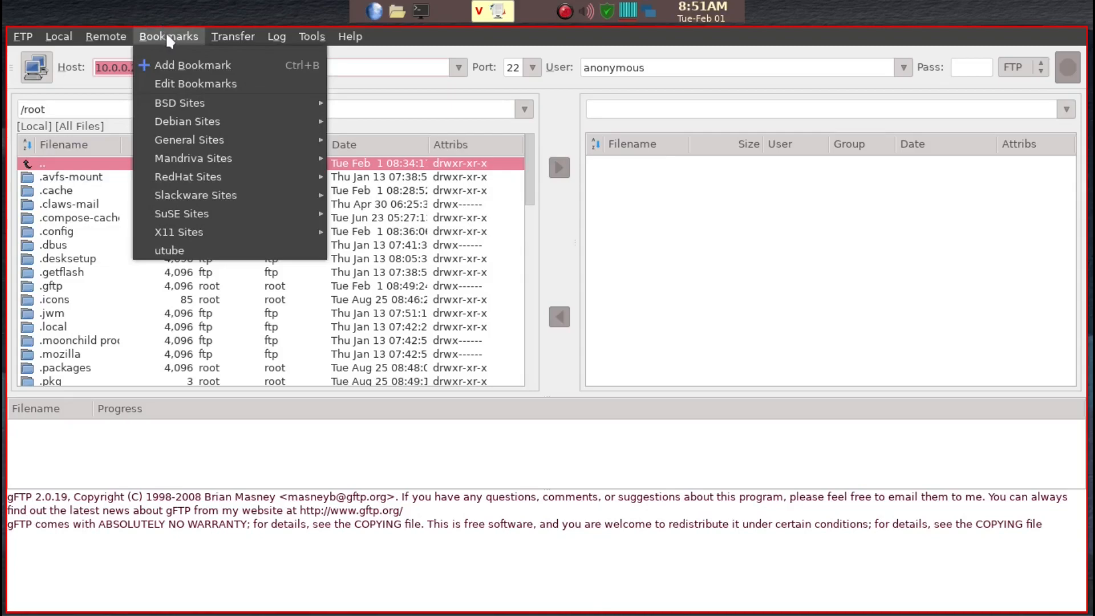
{"action": "mouse_move", "coordinate": [170, 251]}
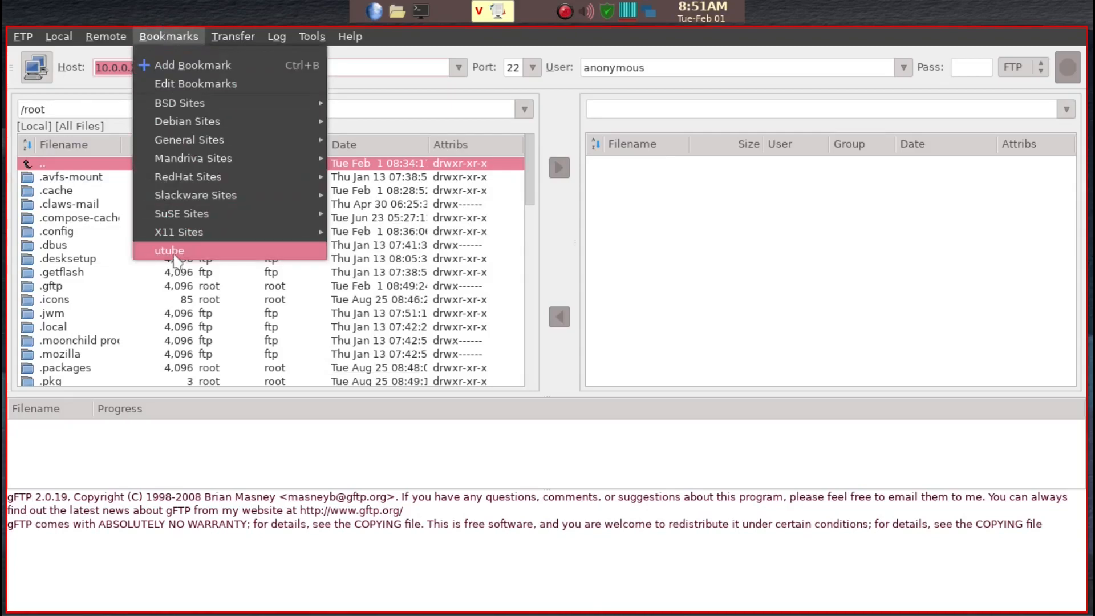
{"action": "left_click", "coordinate": [169, 250]}
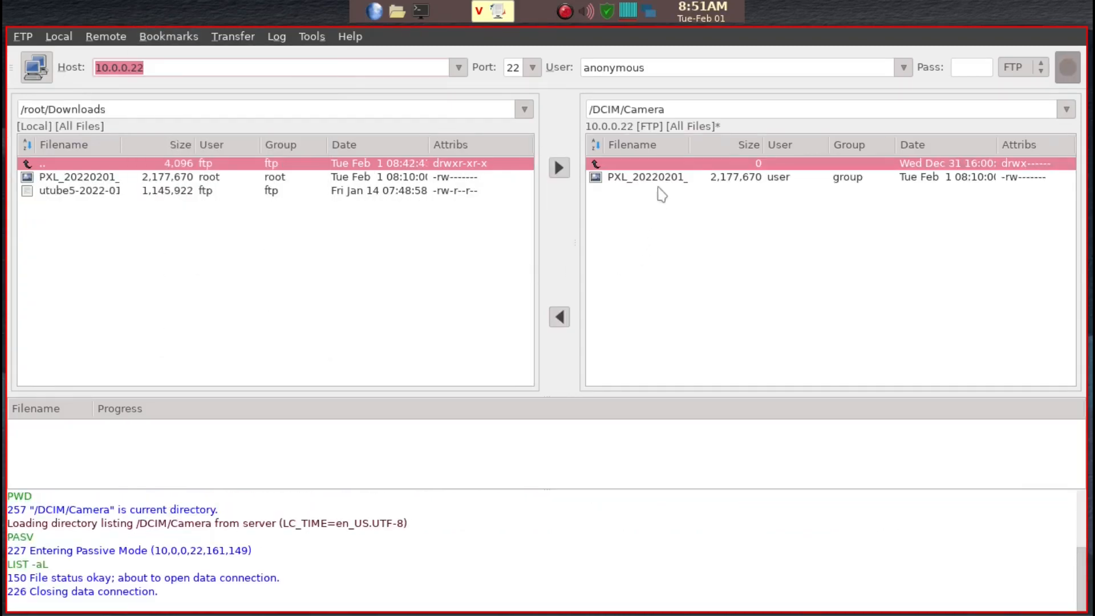
{"action": "mouse_move", "coordinate": [704, 259]}
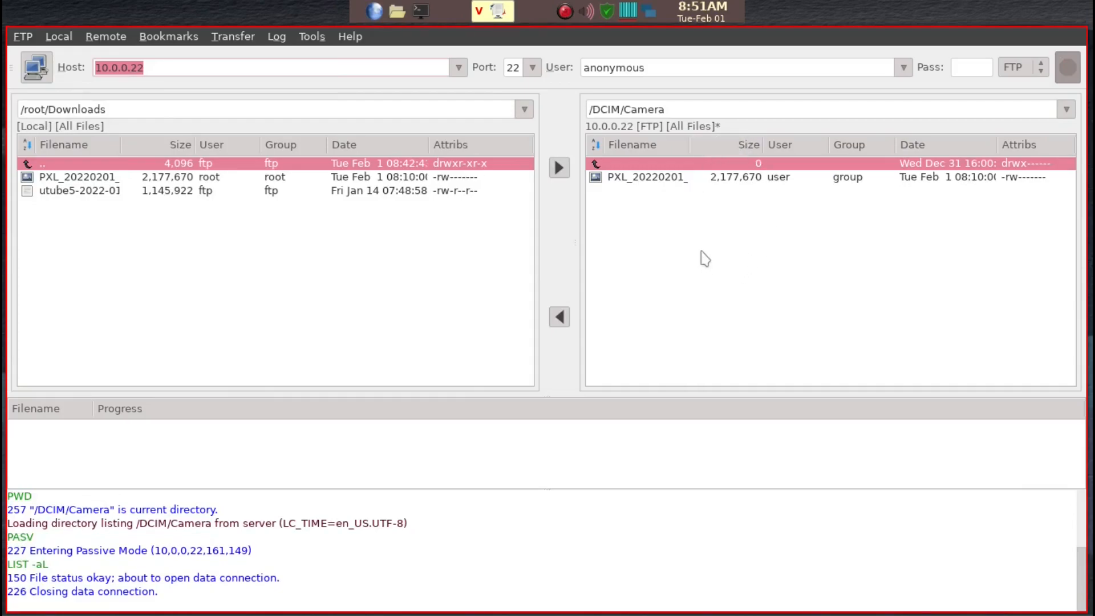
{"action": "mouse_move", "coordinate": [154, 304]}
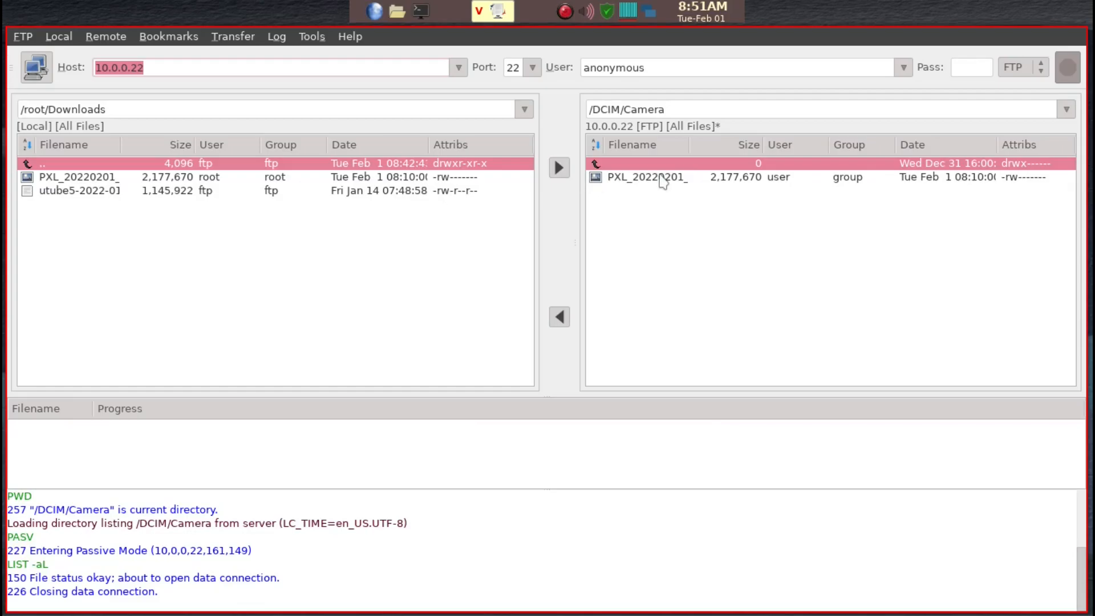
Step: Download the PXL photo from the phone, overwriting the existing local copy
{"action": "left_click", "coordinate": [660, 177]}
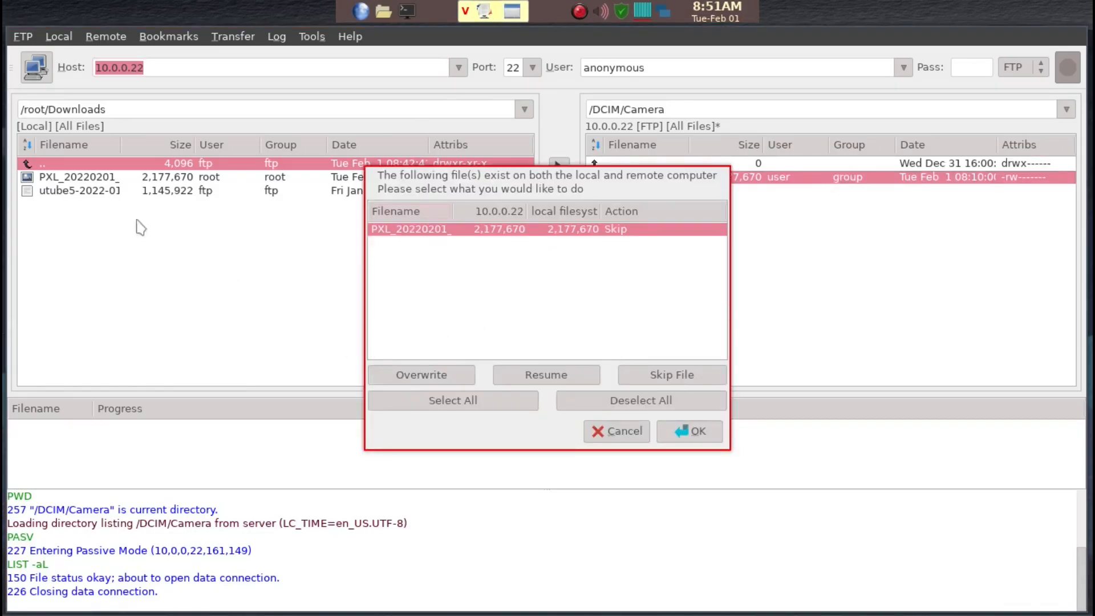
{"action": "mouse_move", "coordinate": [460, 382]}
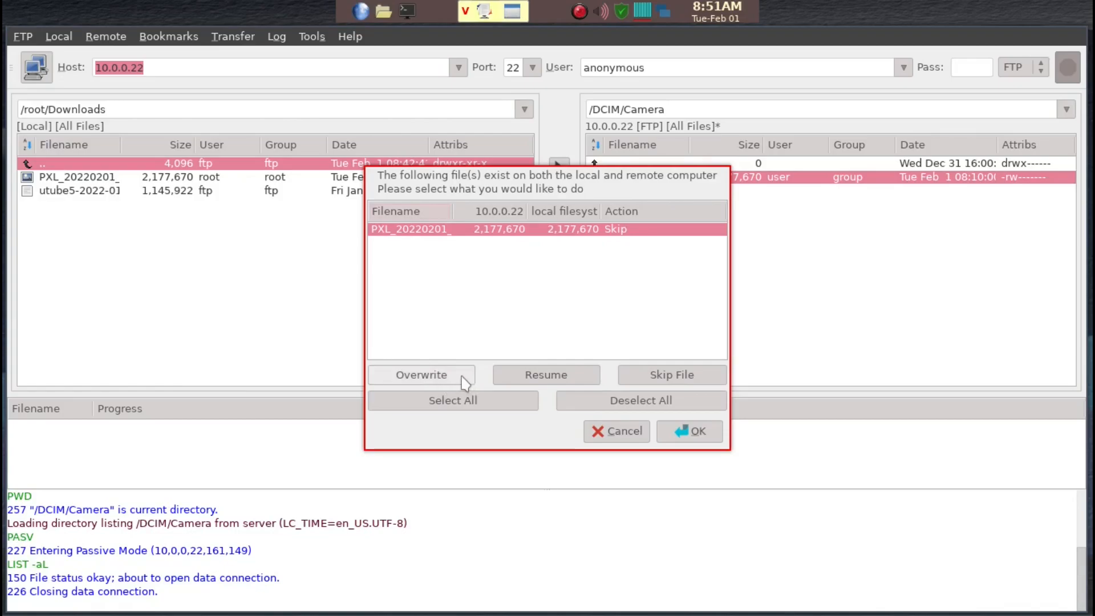
{"action": "left_click", "coordinate": [421, 375]}
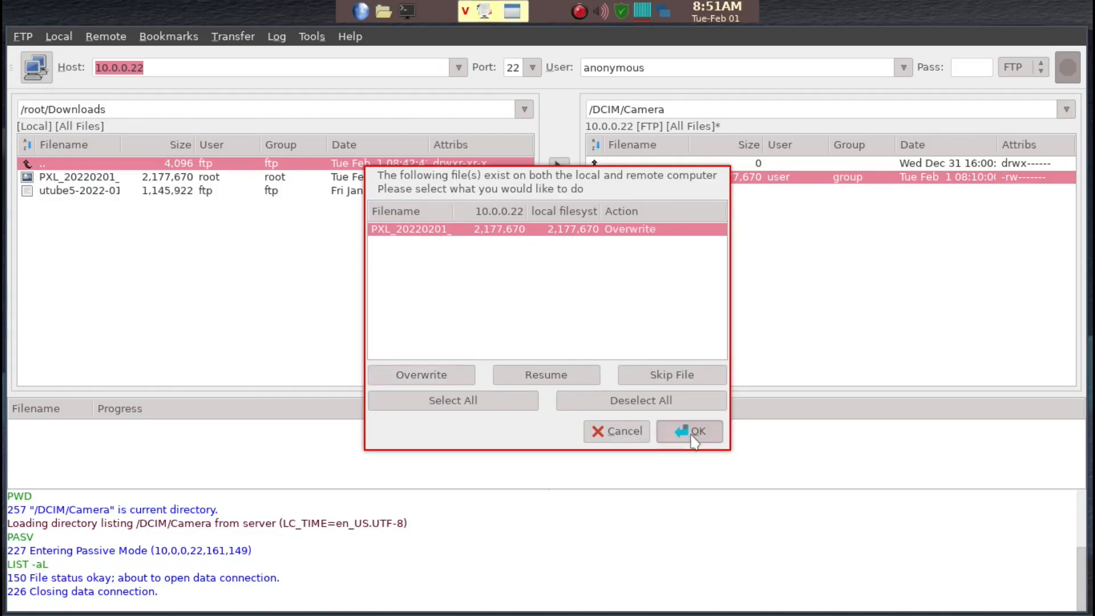
{"action": "left_click", "coordinate": [688, 431]}
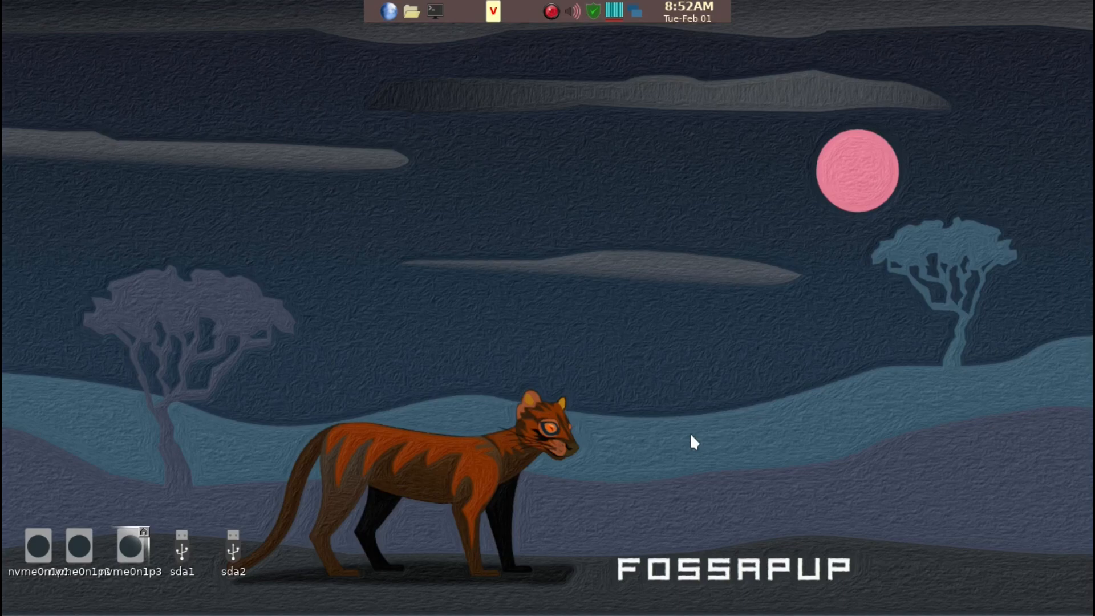
Step: Open the home folder in ROX-Filer and enter the Downloads folder
{"action": "left_click", "coordinate": [411, 12]}
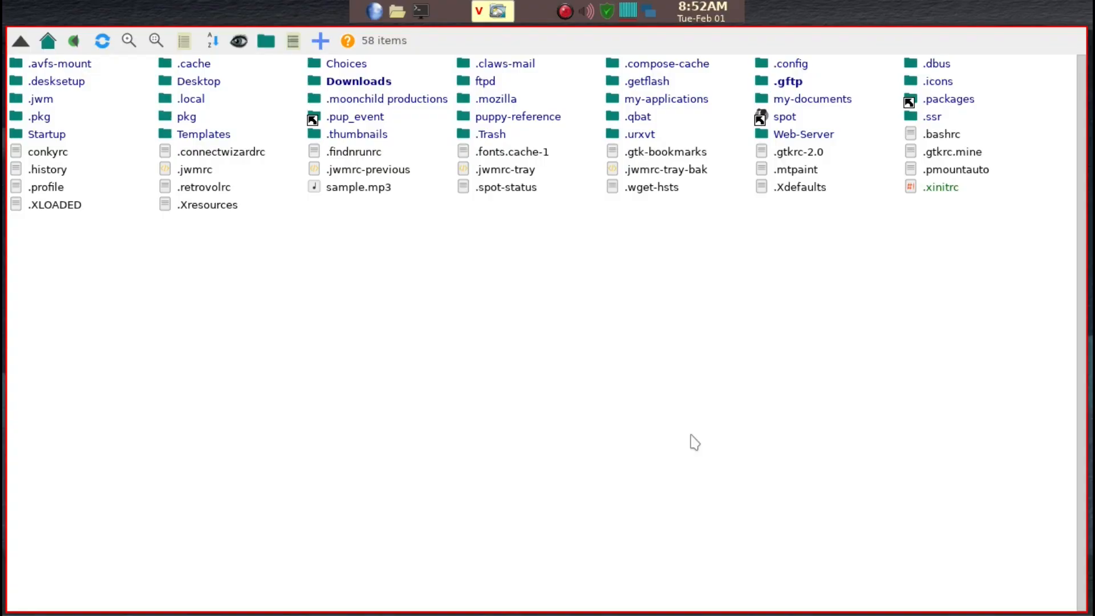
{"action": "mouse_move", "coordinate": [390, 90]}
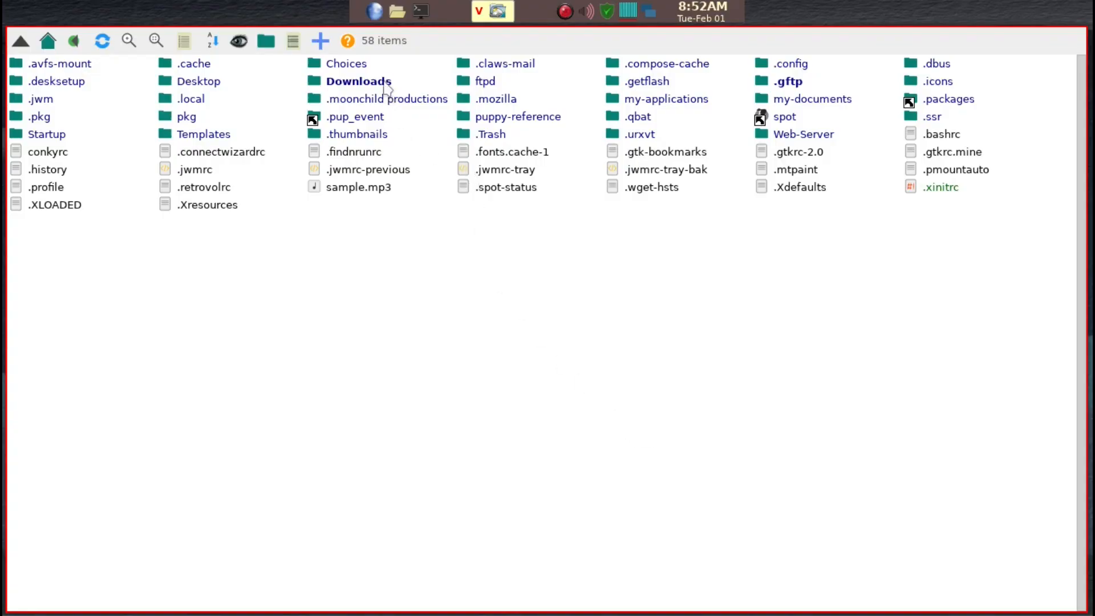
{"action": "double_click", "coordinate": [359, 81]}
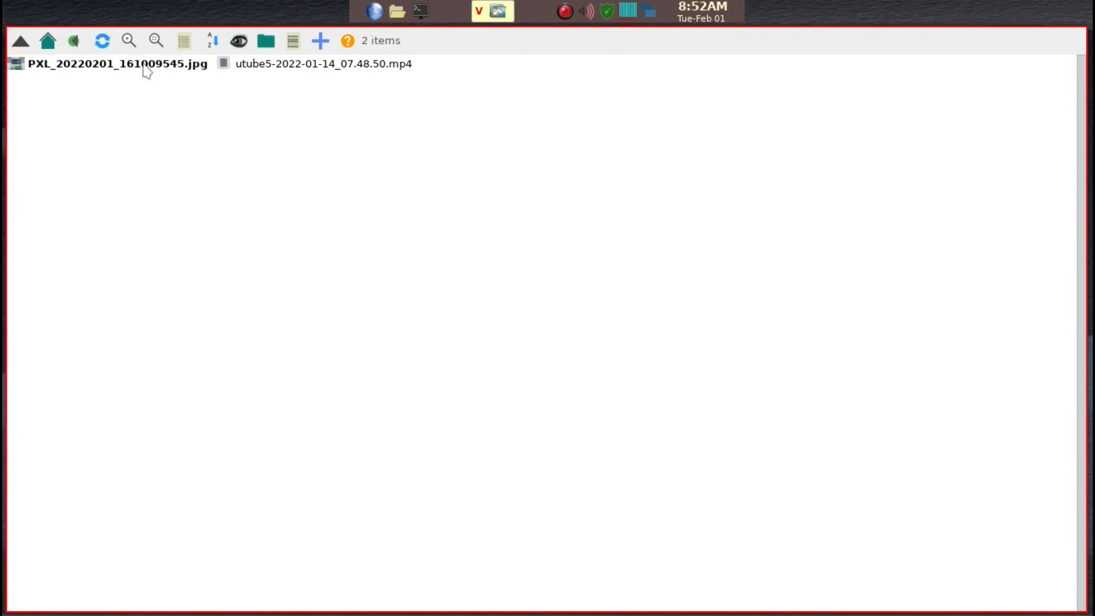
Step: Open PXL_20220201_161009545.jpg from Downloads in the image viewer
{"action": "double_click", "coordinate": [112, 63]}
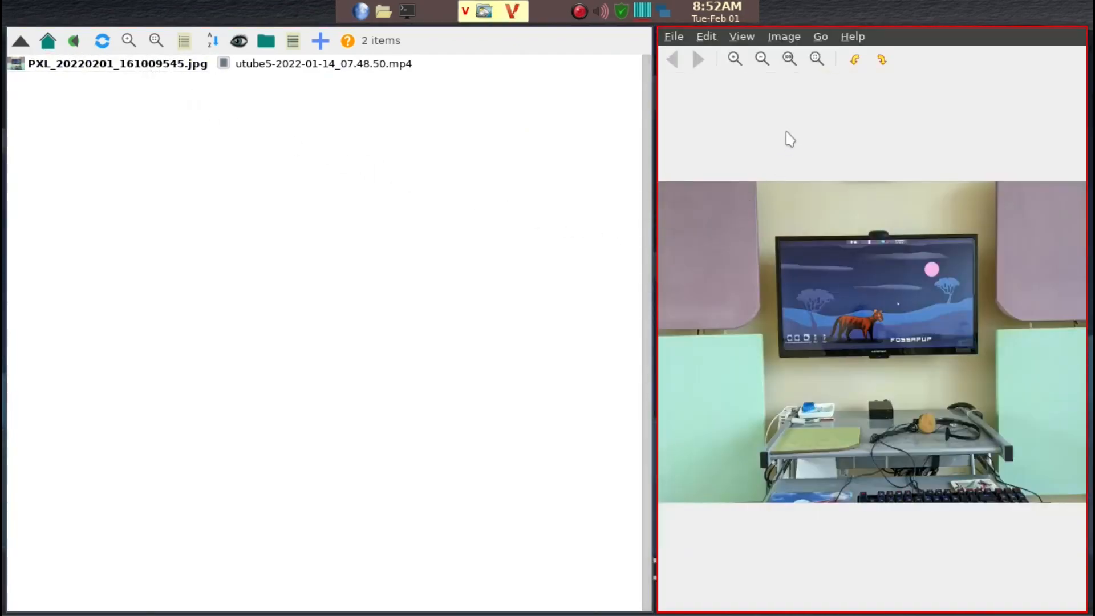
{"action": "mouse_move", "coordinate": [889, 258]}
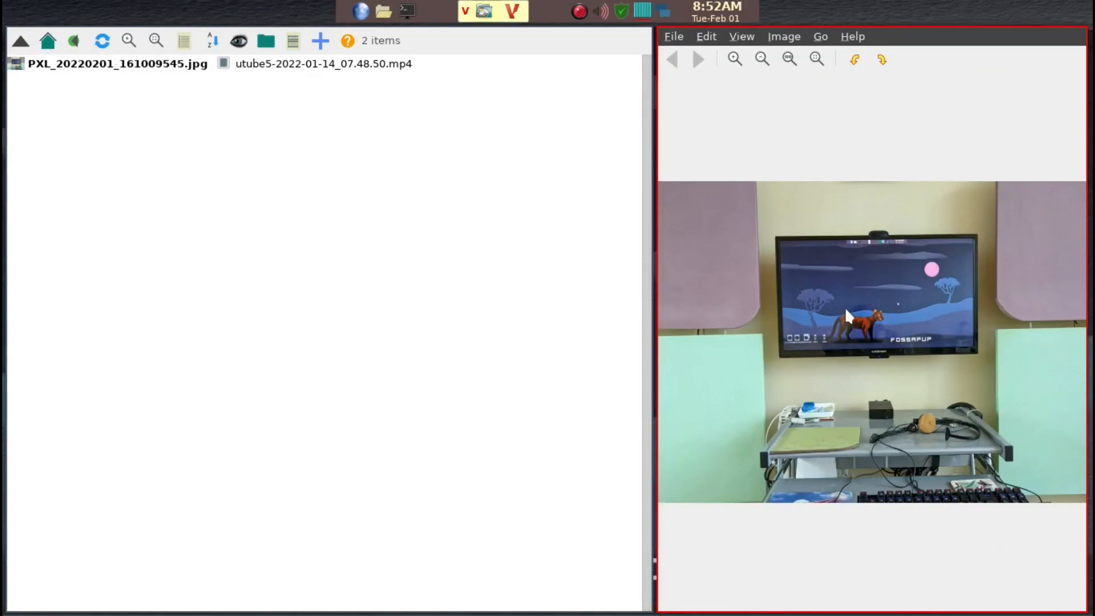
{"action": "mouse_move", "coordinate": [722, 134]}
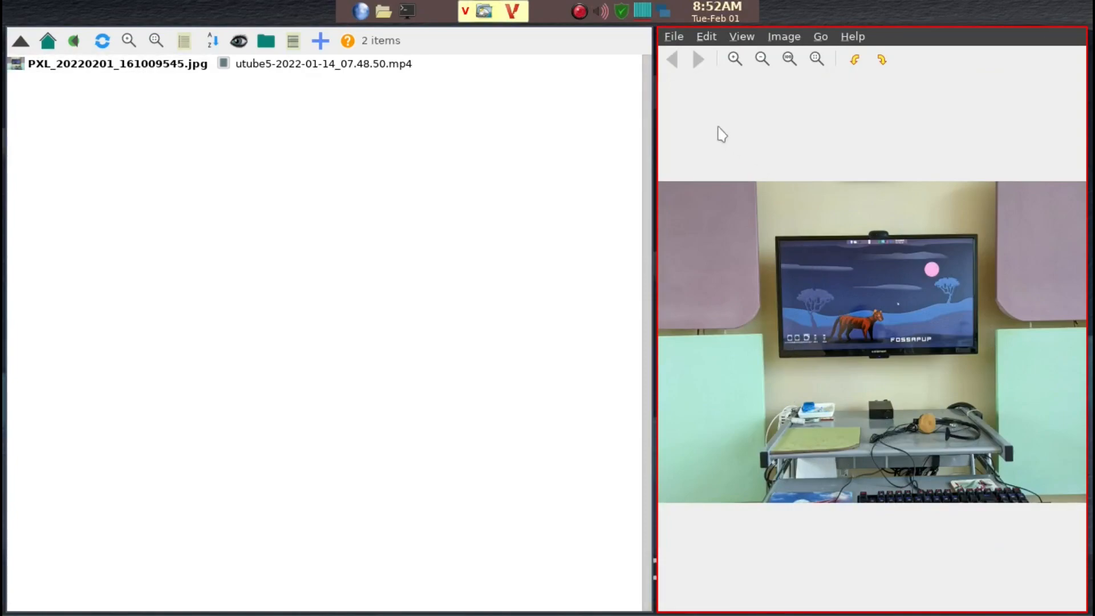
{"action": "mouse_move", "coordinate": [590, 28]}
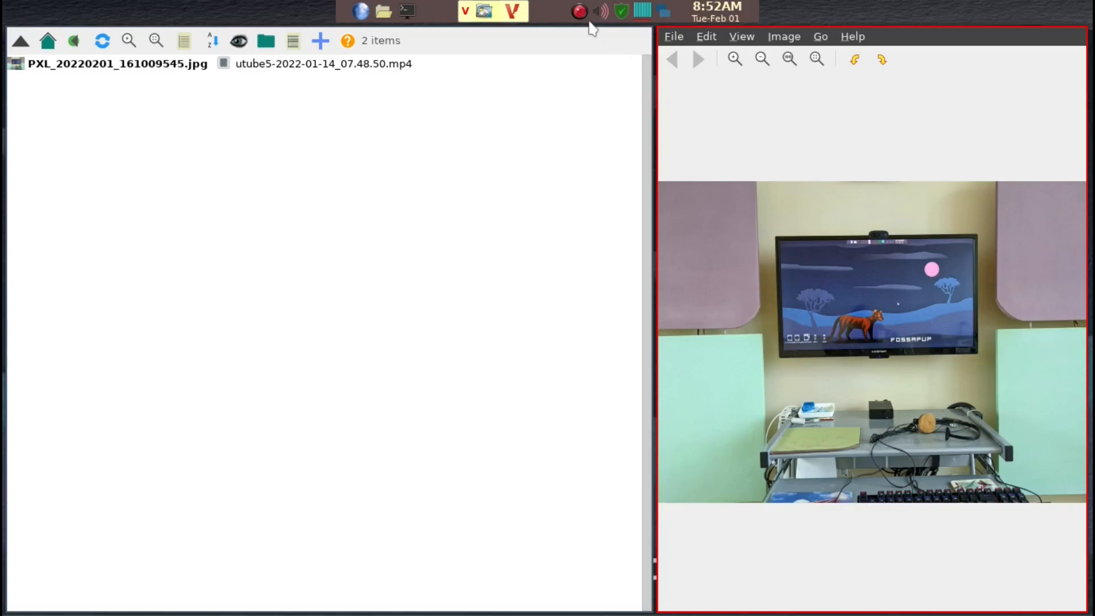
{"action": "mouse_move", "coordinate": [585, 18]}
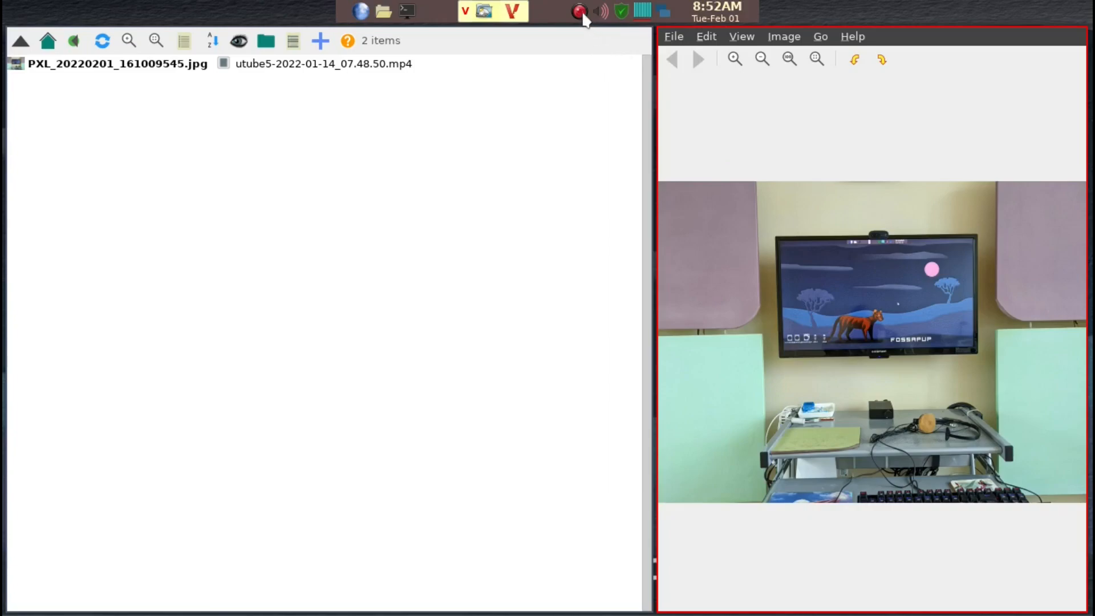
{"action": "left_click", "coordinate": [579, 11]}
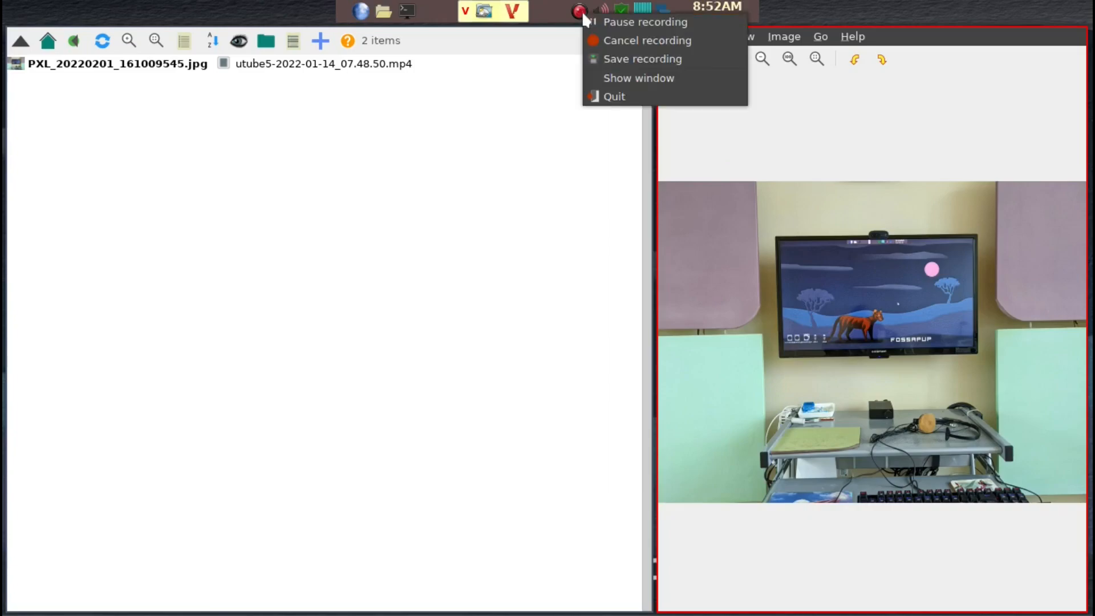